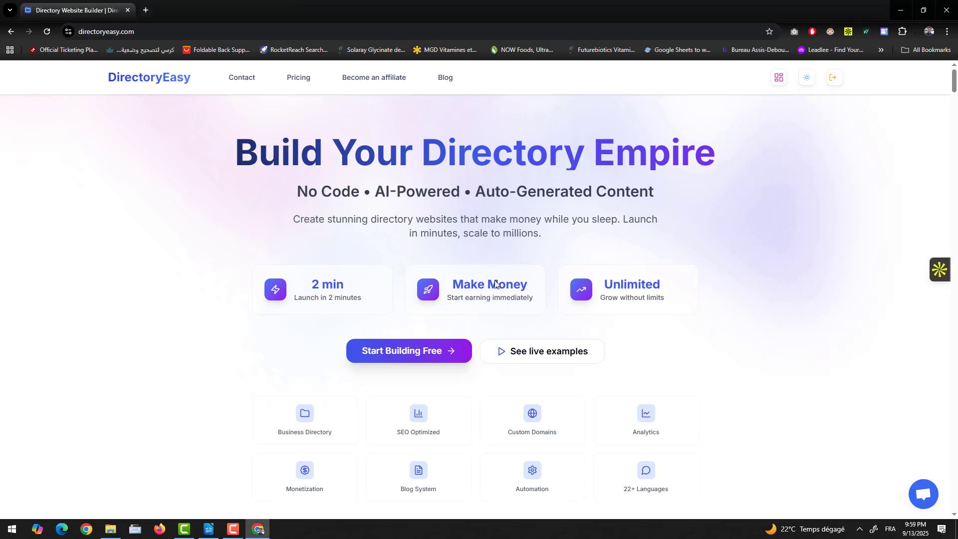
mouse_move(564, 370)
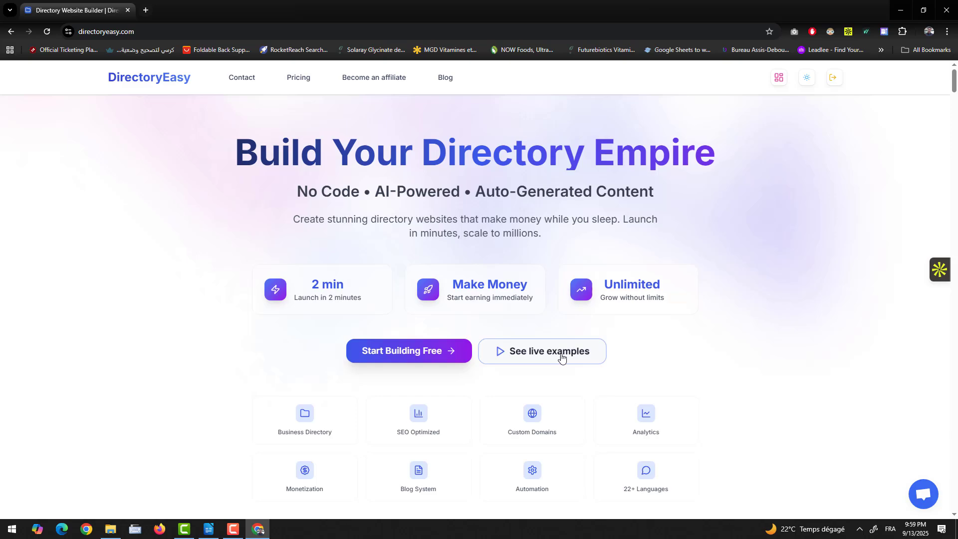
- Open the AI Tools Directory demo from the 'See live examples' link
left_click(541, 350)
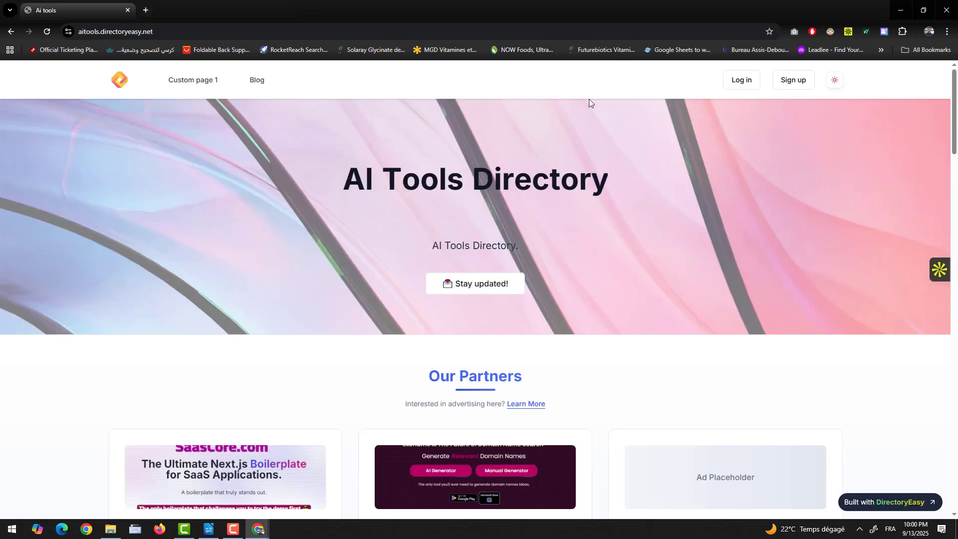
left_click(833, 79)
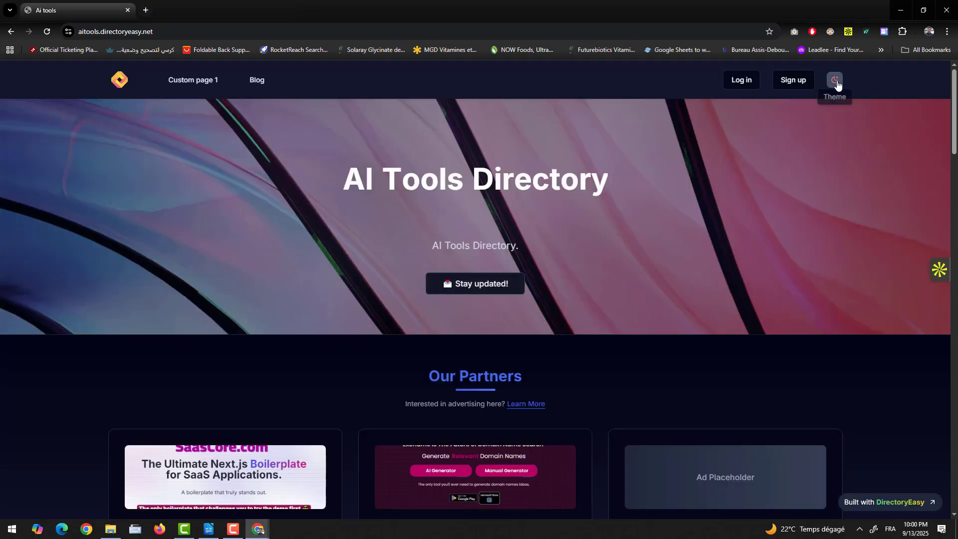
left_click(835, 79)
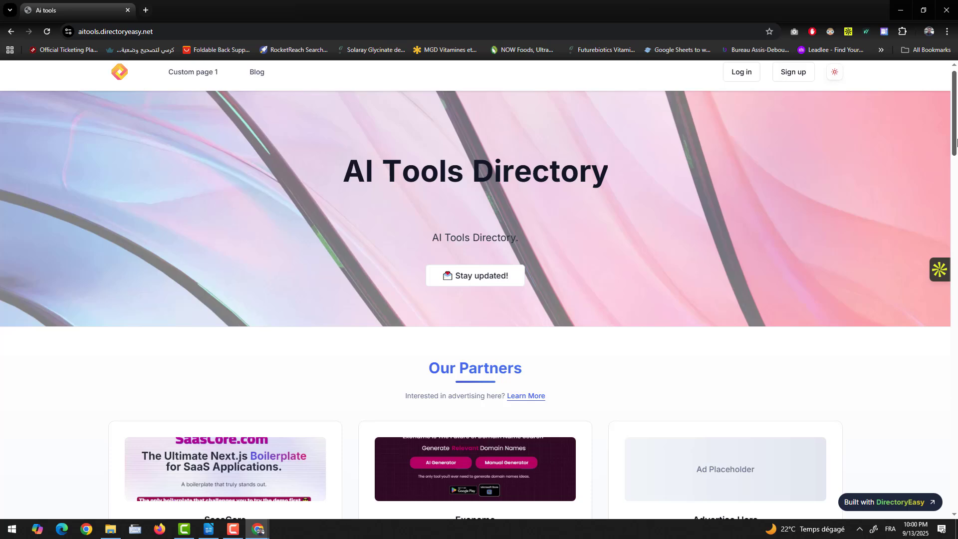
scroll("down", 3)
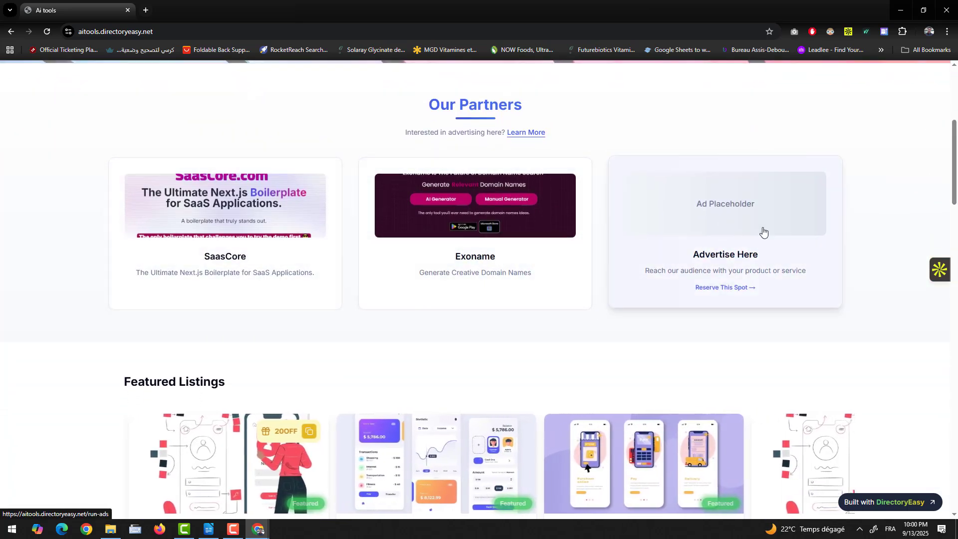
scroll("down", 3)
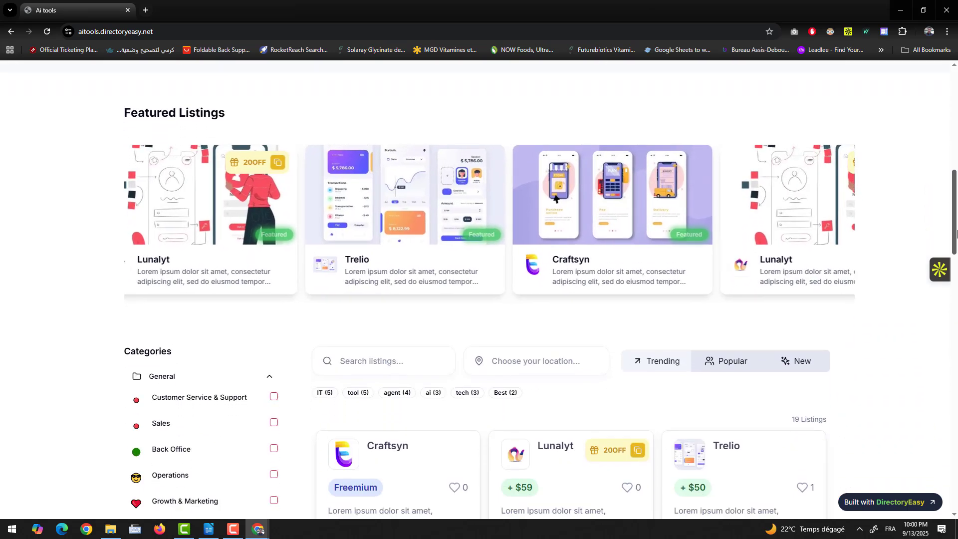
scroll("down", 3)
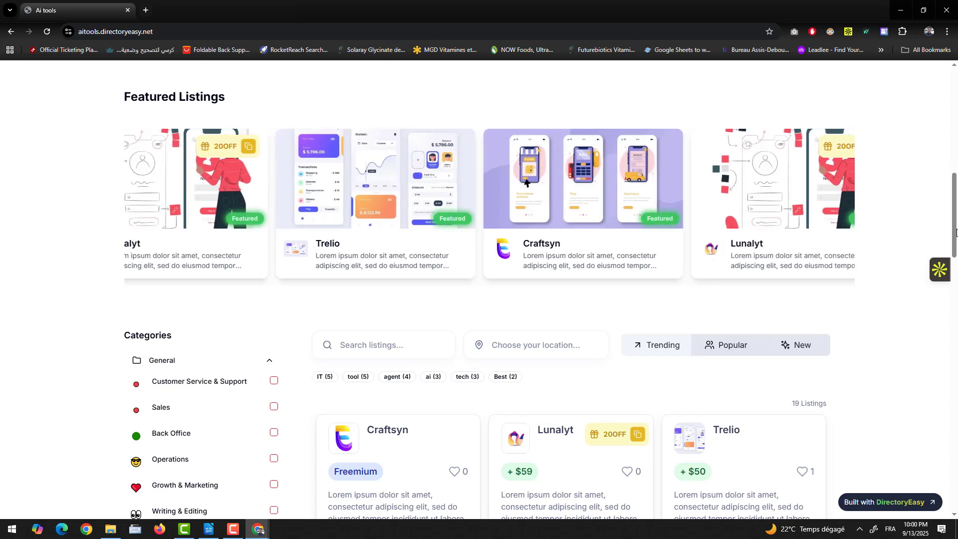
scroll("down", 3)
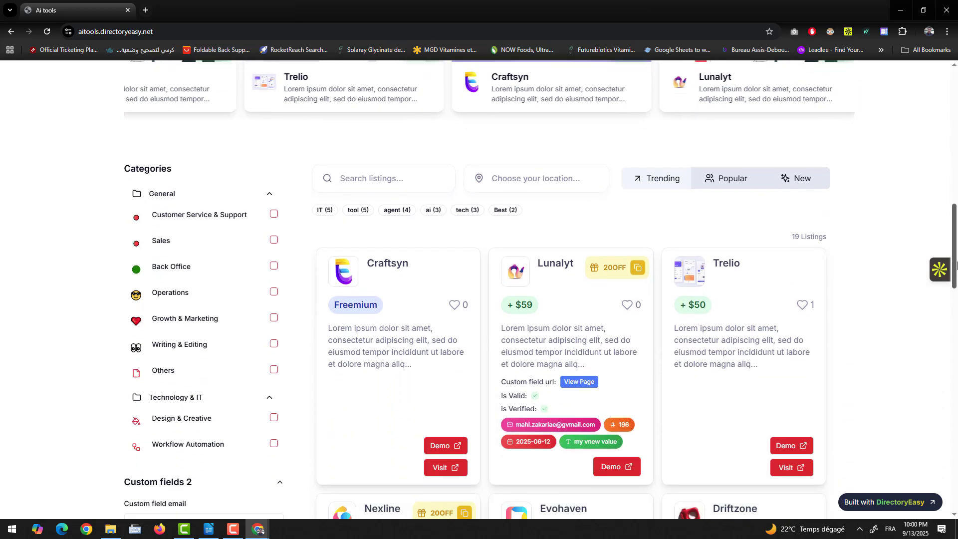
scroll("down", 3)
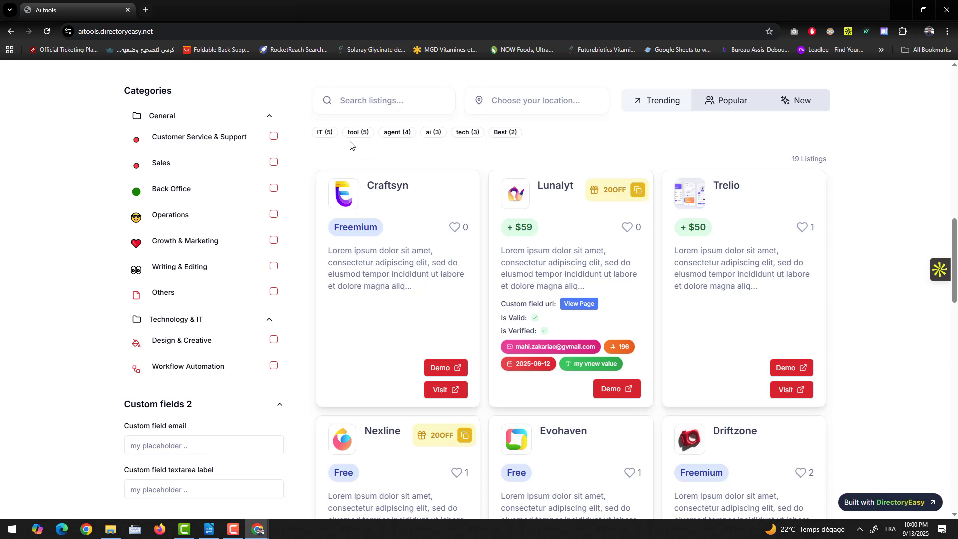
mouse_move(214, 422)
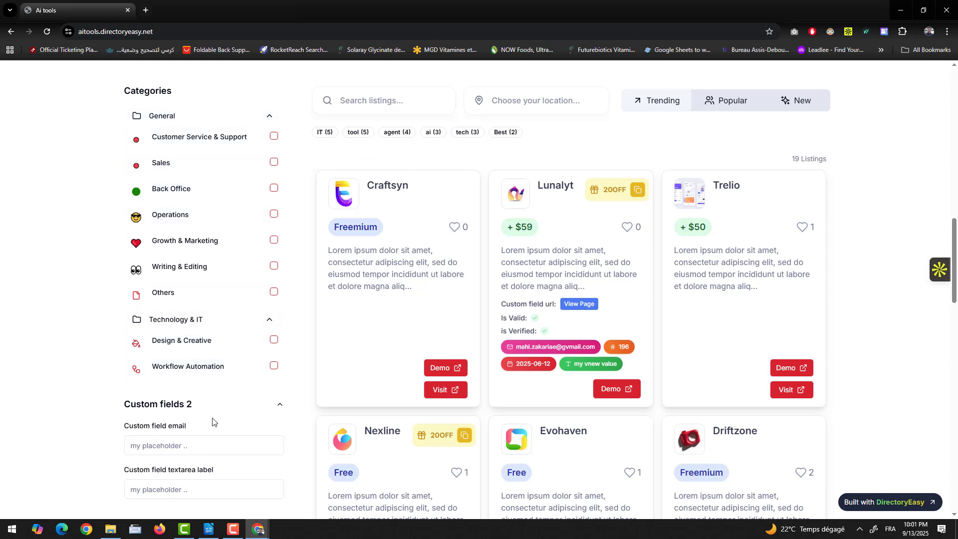
scroll("down", 3)
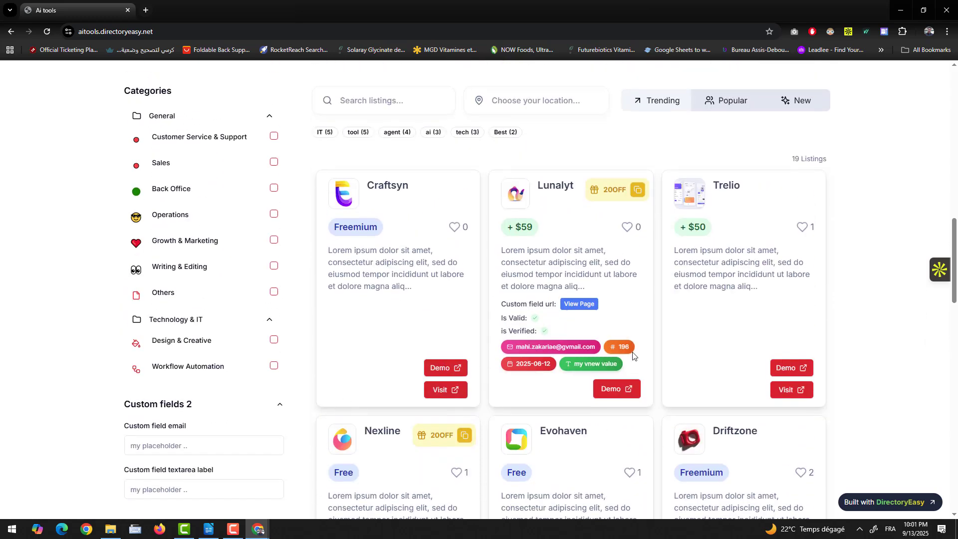
- Browse the Lunalyt listing's images and map, favorite it, and choose Sign In
left_click(555, 185)
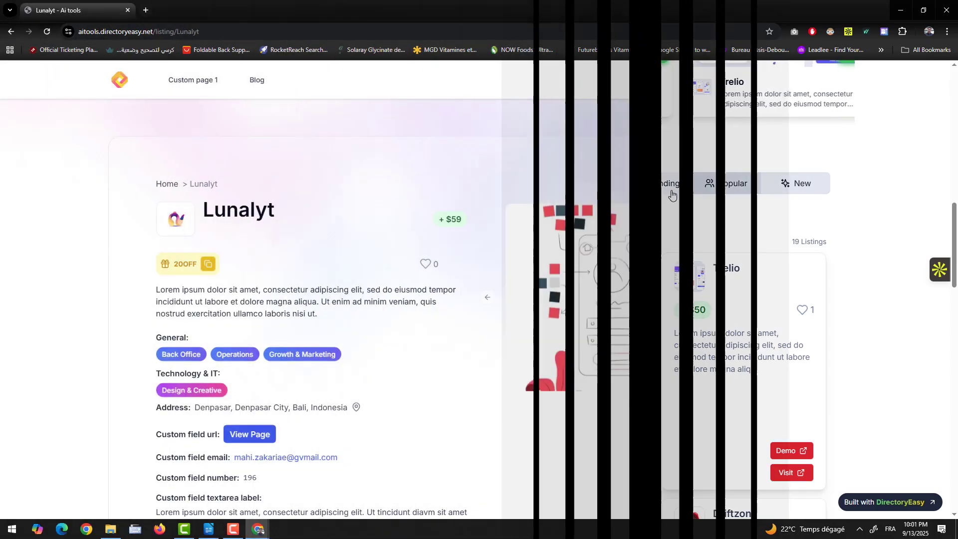
scroll("down", 3)
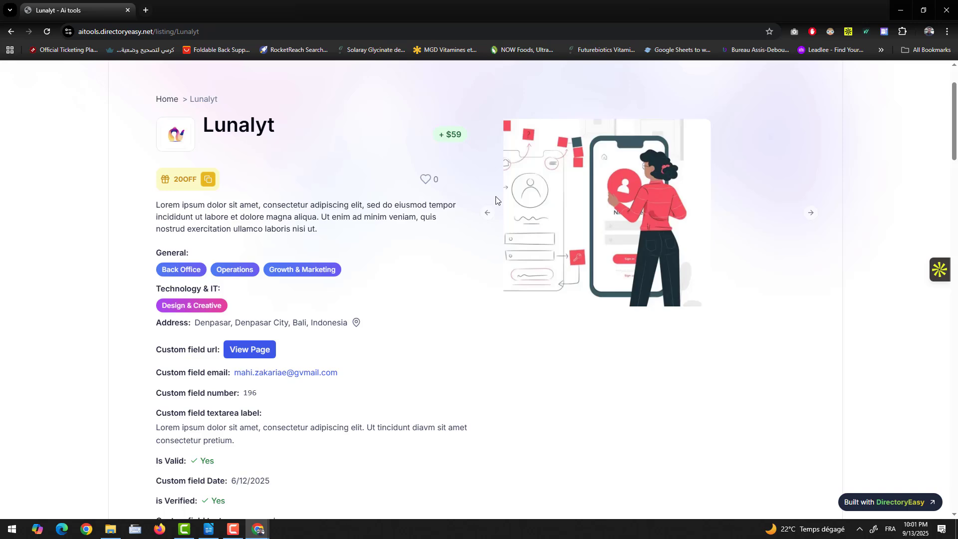
left_click(810, 212)
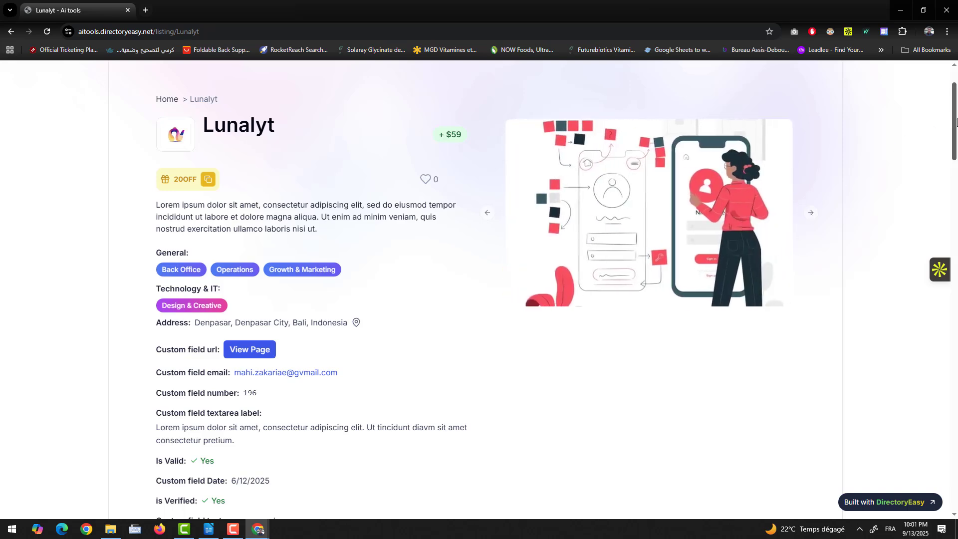
scroll("down", 3)
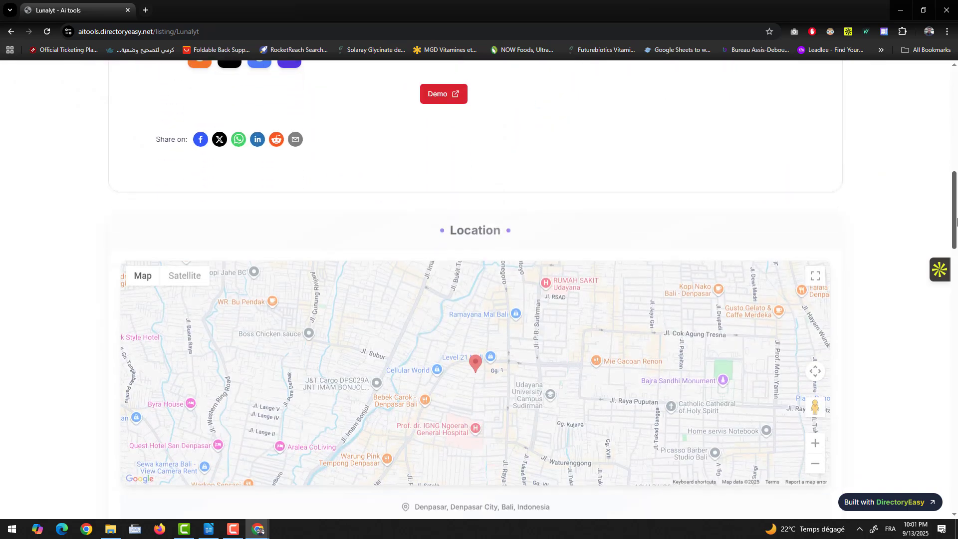
scroll("down", 3)
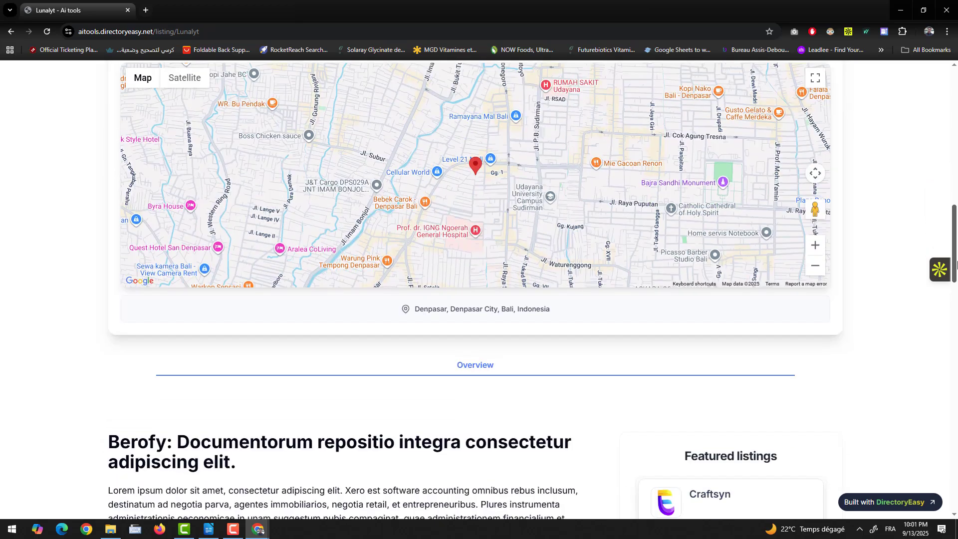
scroll("down", 3)
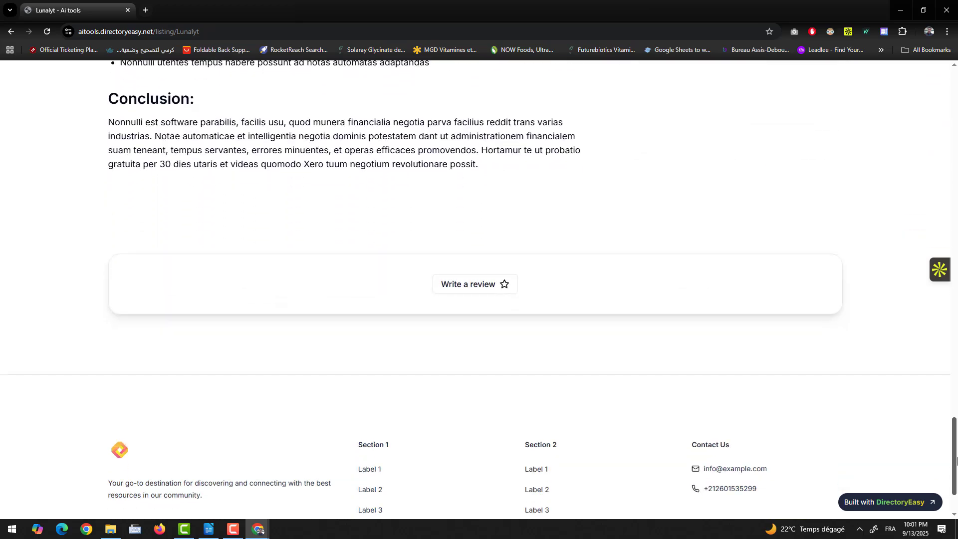
scroll("up", 3)
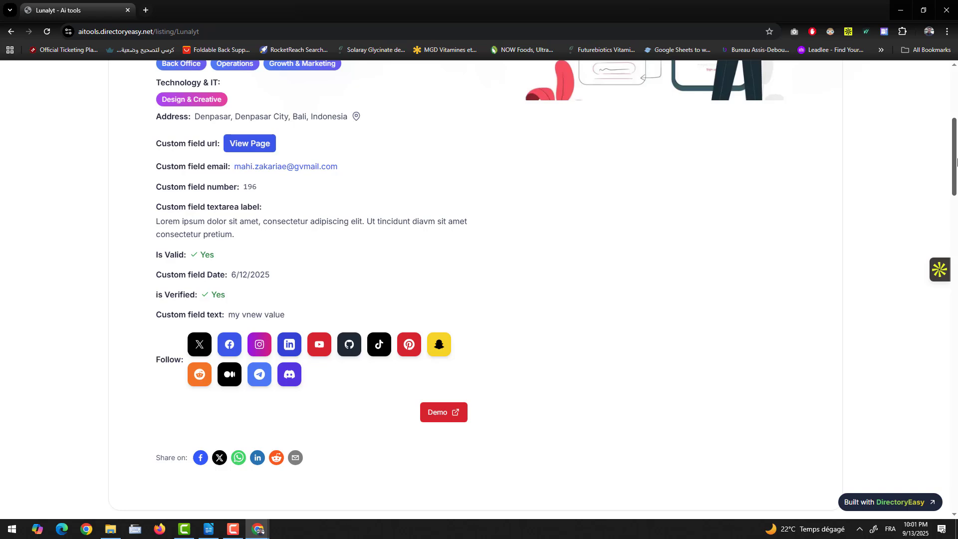
left_click(425, 185)
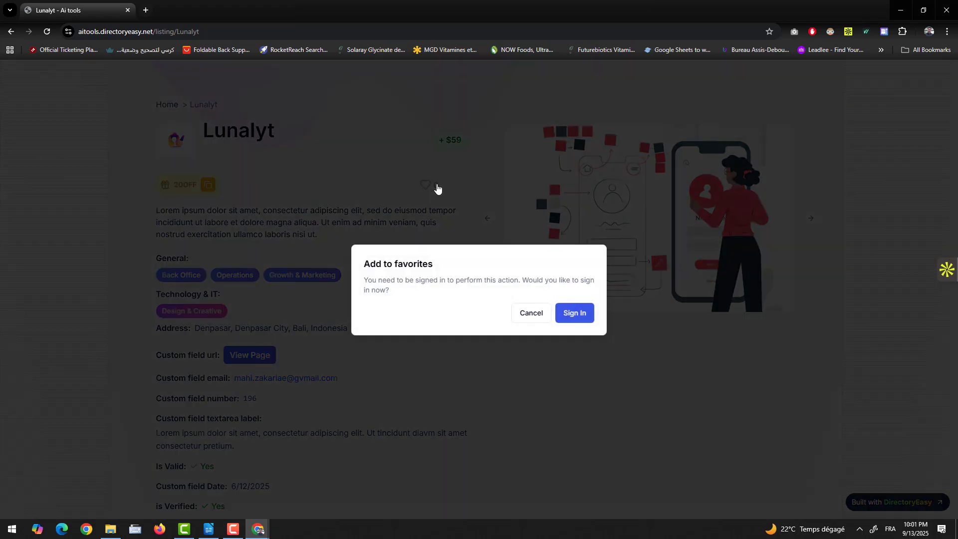
left_click(529, 312)
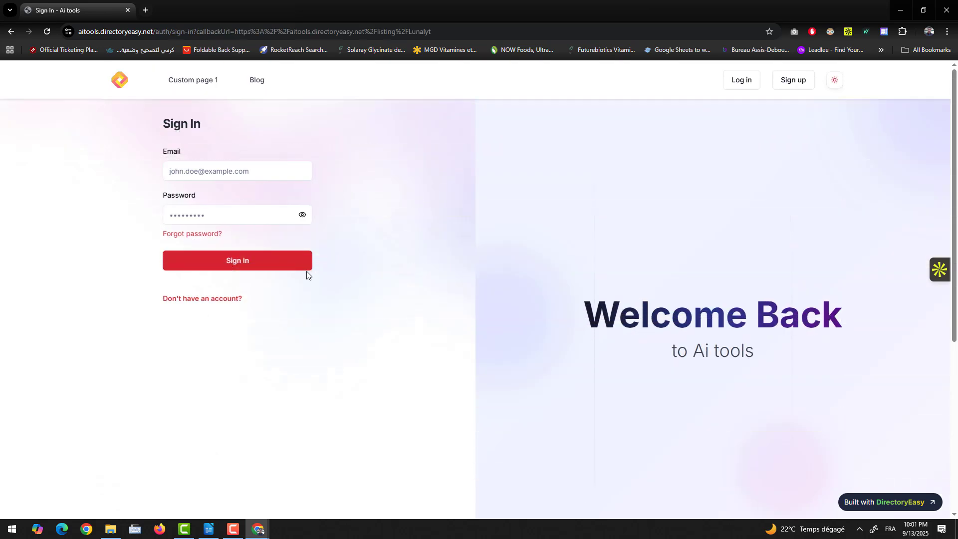
- Sign in, then view My Listings, My Favorites and Reviews in the dashboard
left_click(237, 261)
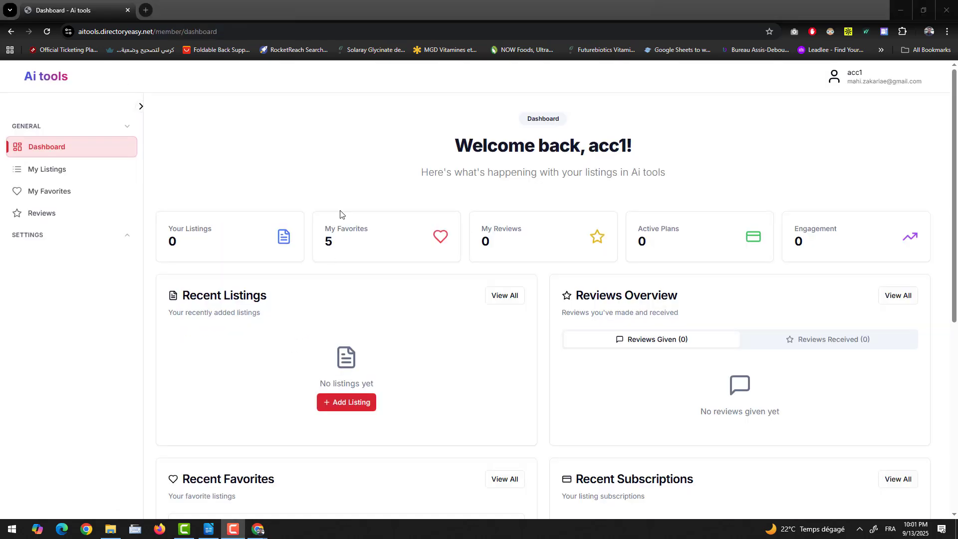
scroll("down", 3)
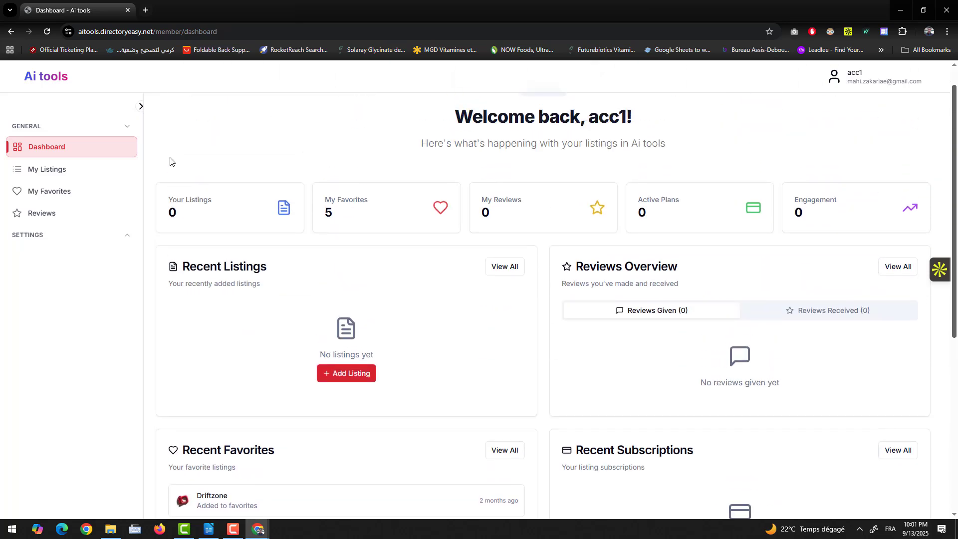
left_click(47, 169)
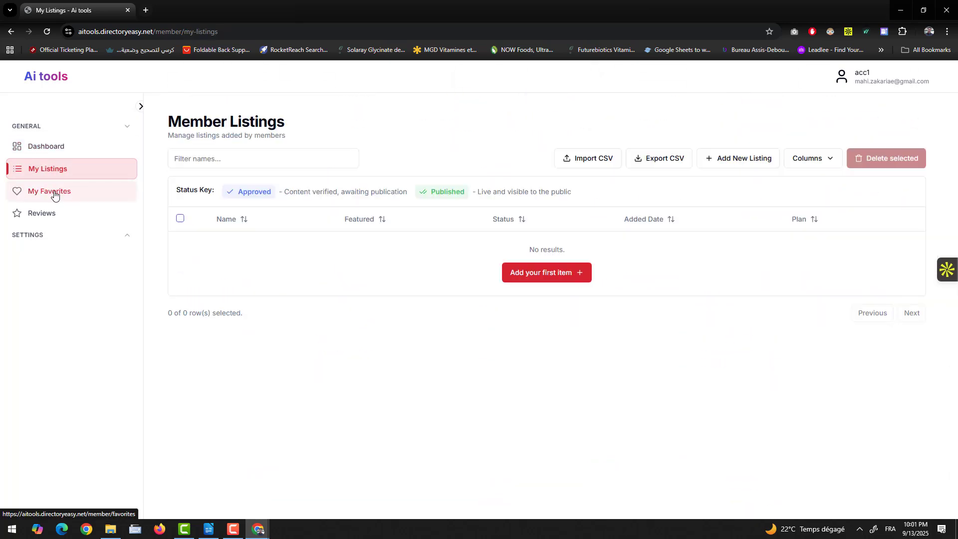
left_click(50, 191)
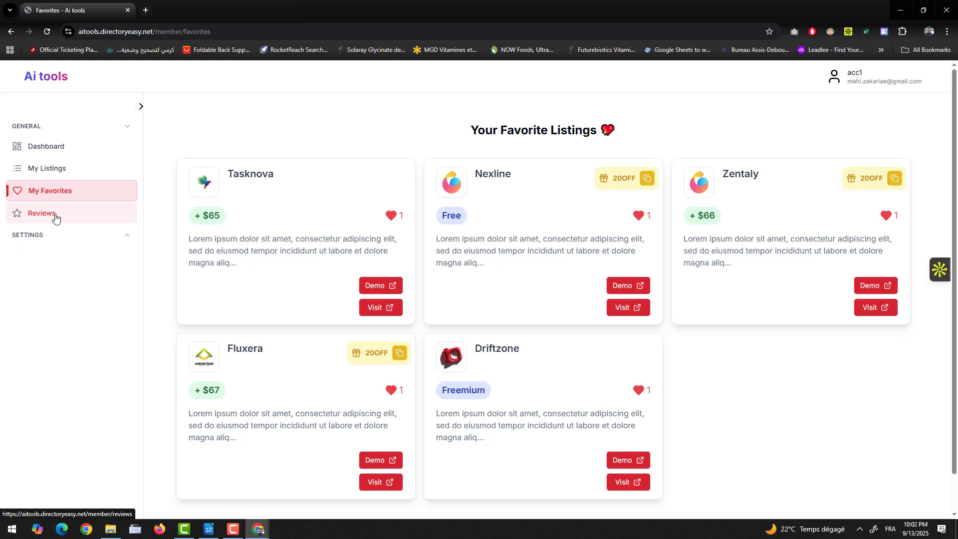
left_click(42, 213)
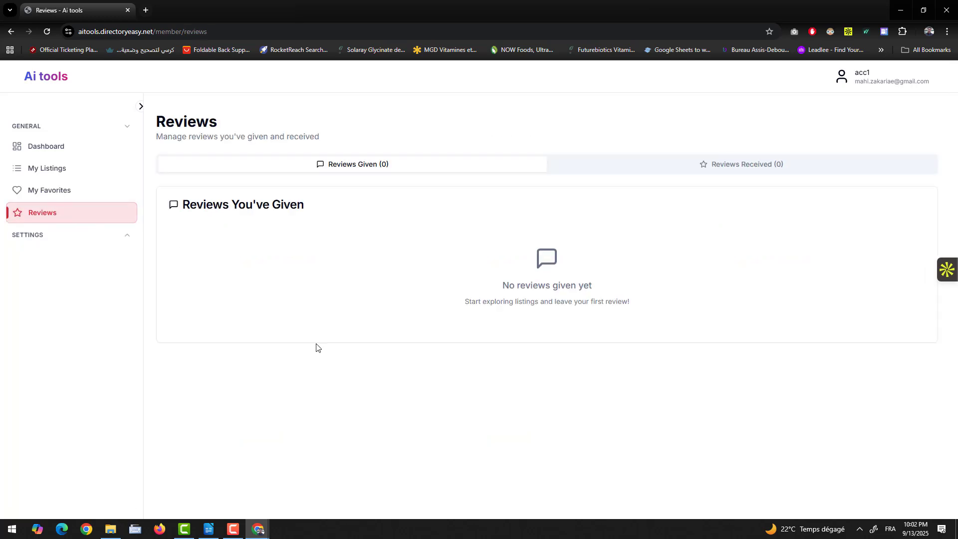
mouse_move(313, 351)
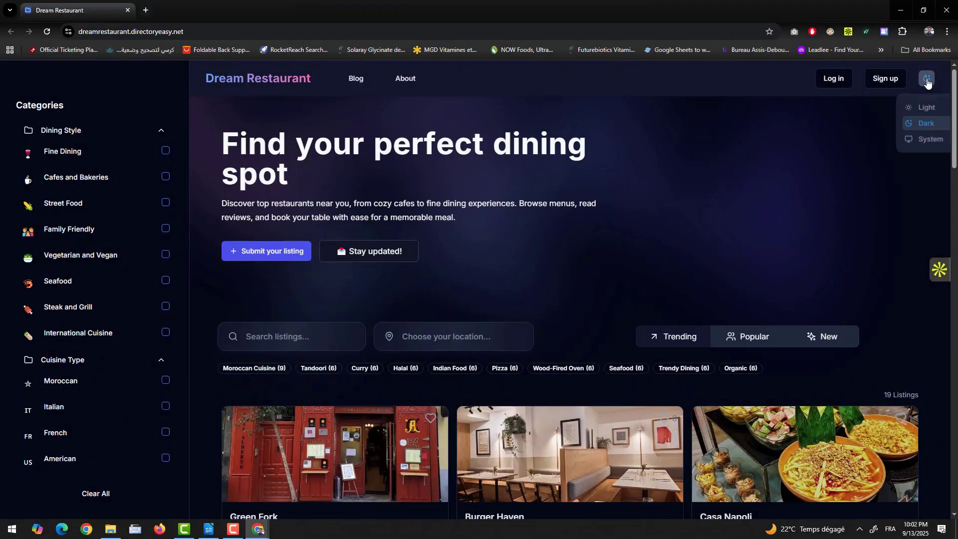
- Switch the restaurant directory to light theme, clear the search, and open Burger Haven
left_click(923, 108)
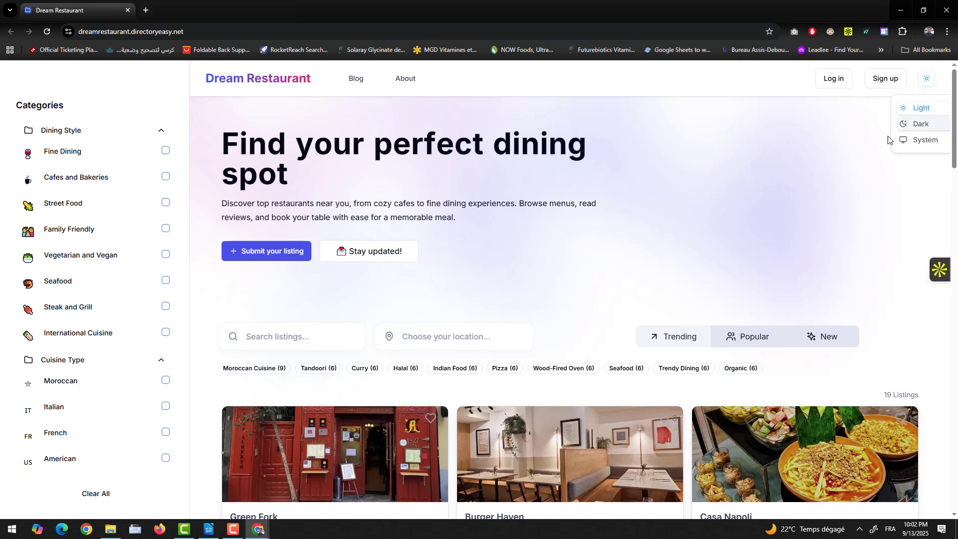
scroll("down", 3)
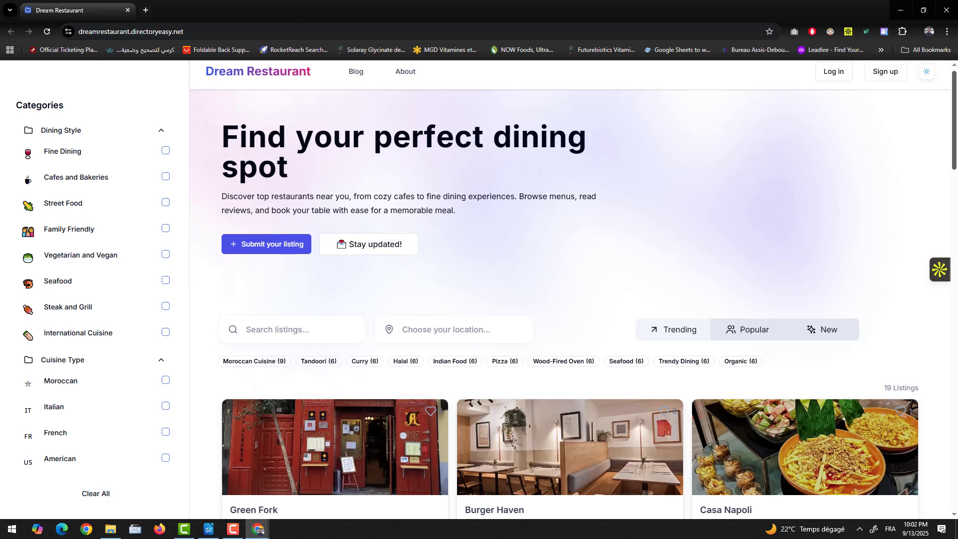
scroll("down", 3)
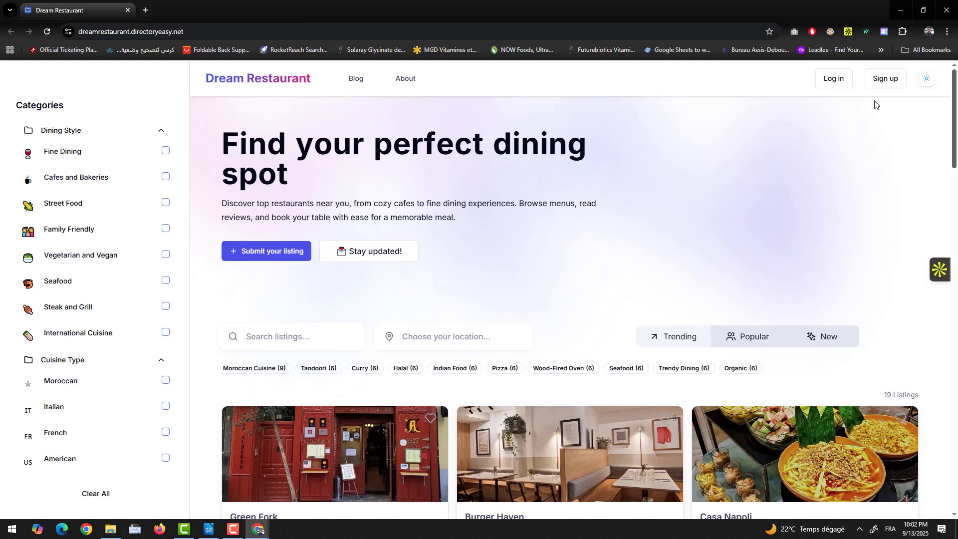
mouse_move(427, 392)
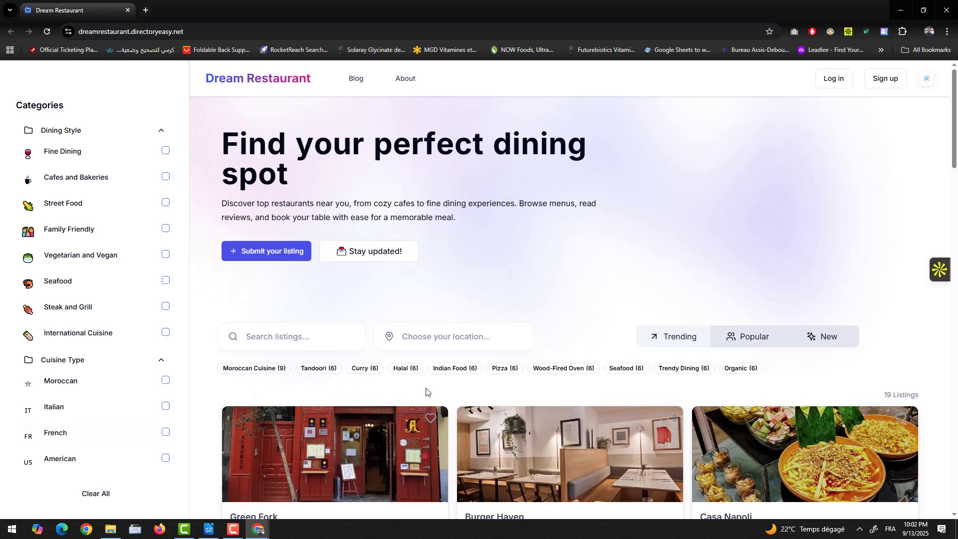
scroll("down", 3)
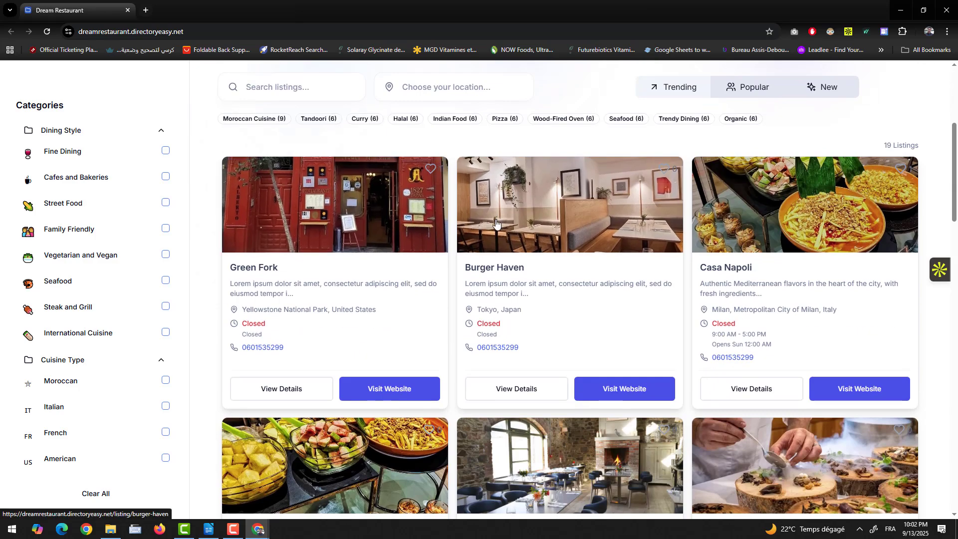
type("a")
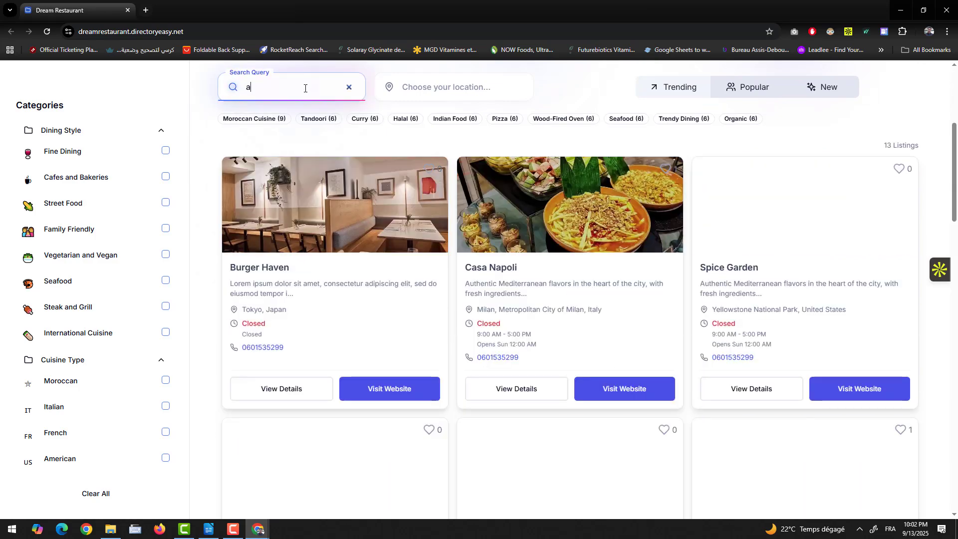
left_click(349, 87)
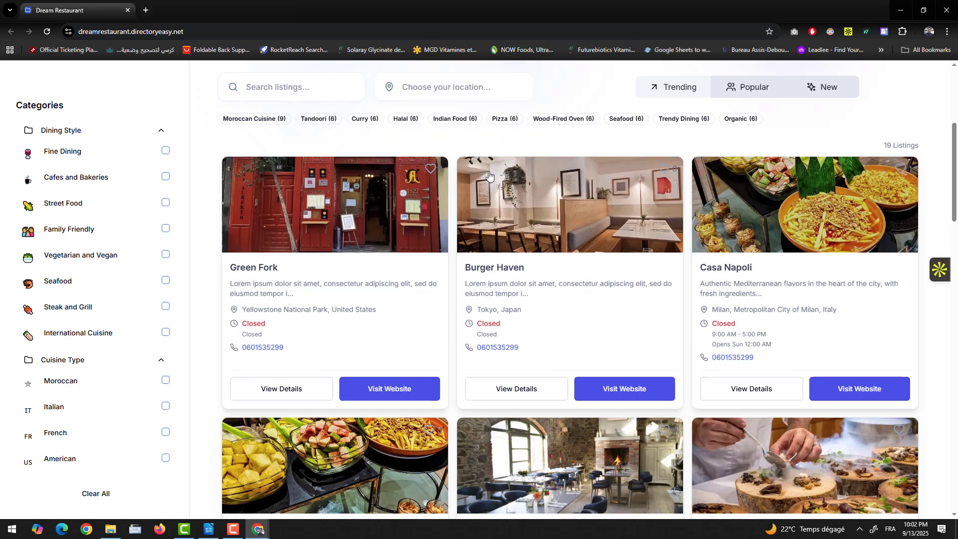
left_click(569, 204)
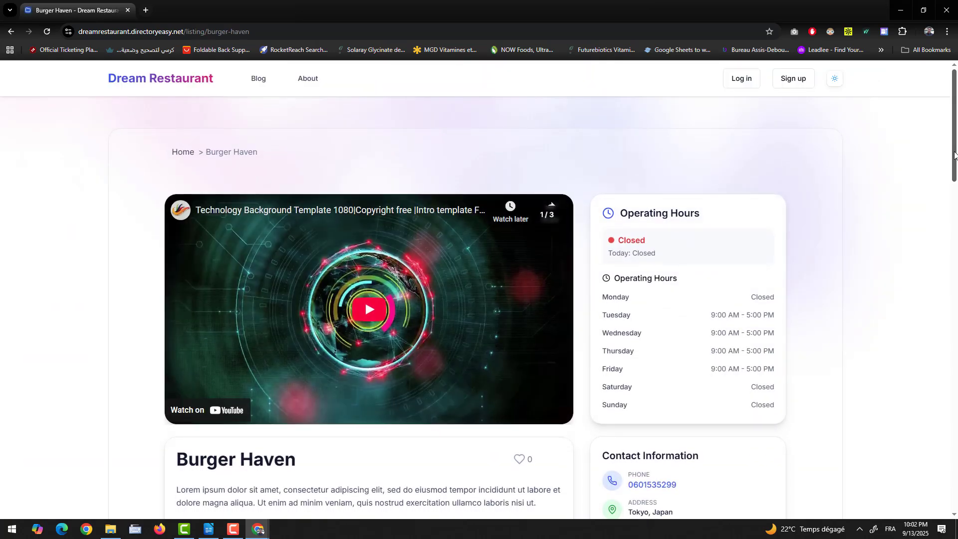
- Scroll through Burger Haven's hours, contact details, categories and map
scroll("down", 3)
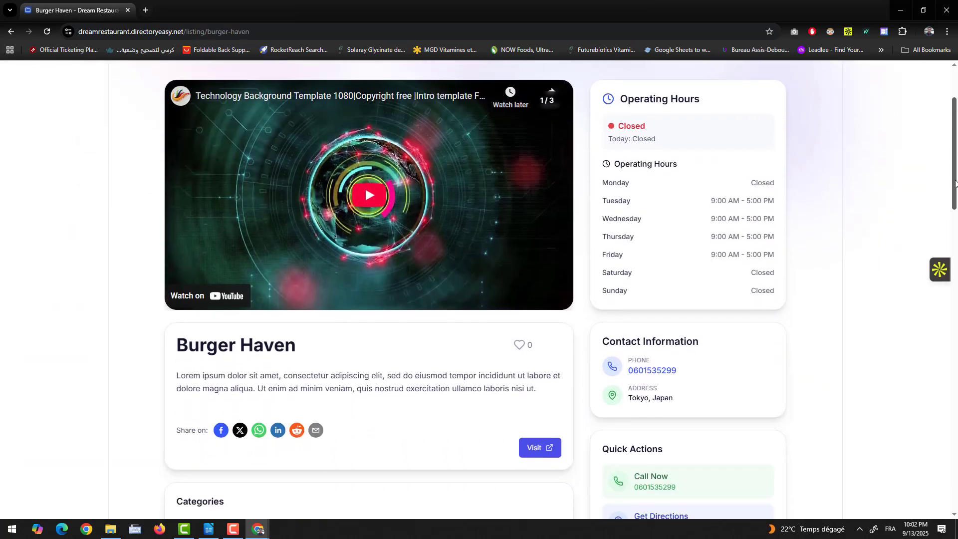
scroll("down", 3)
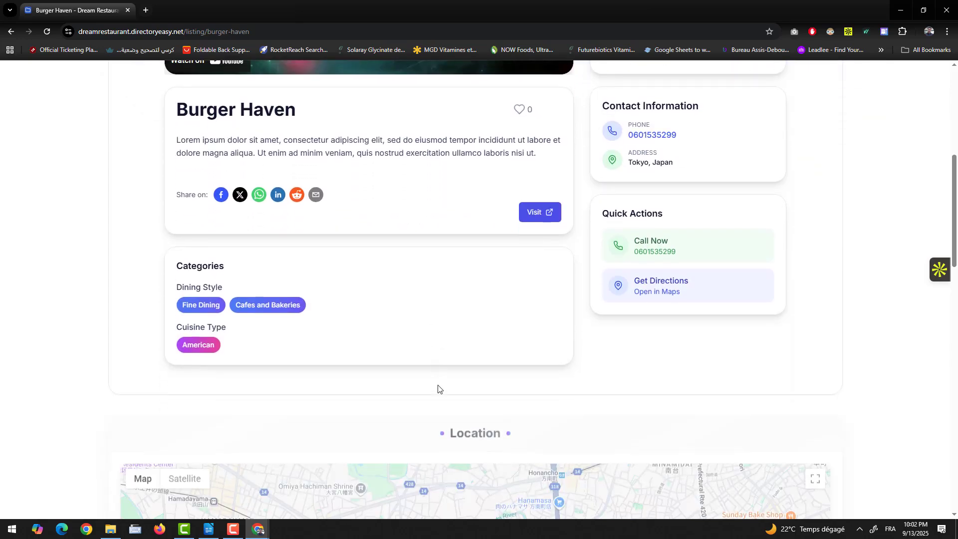
scroll("down", 3)
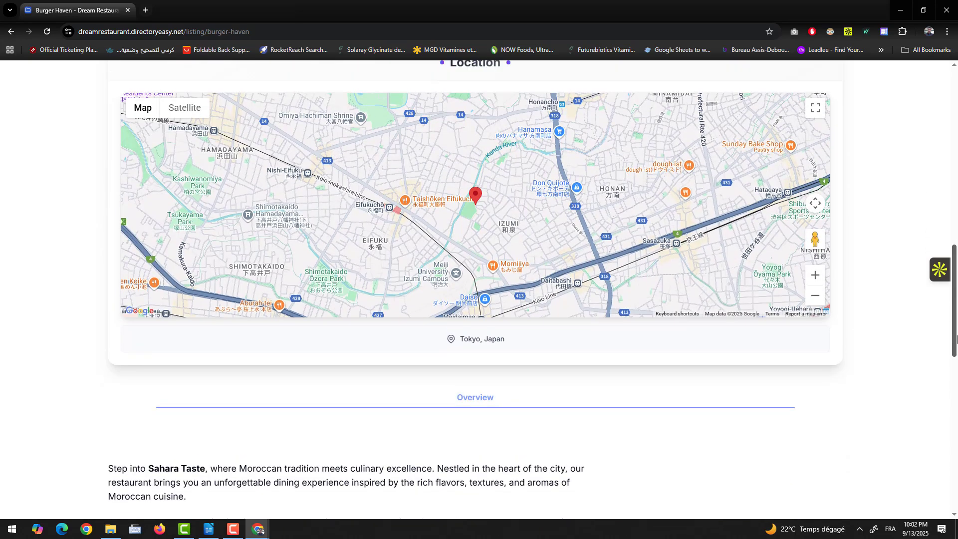
scroll("down", 3)
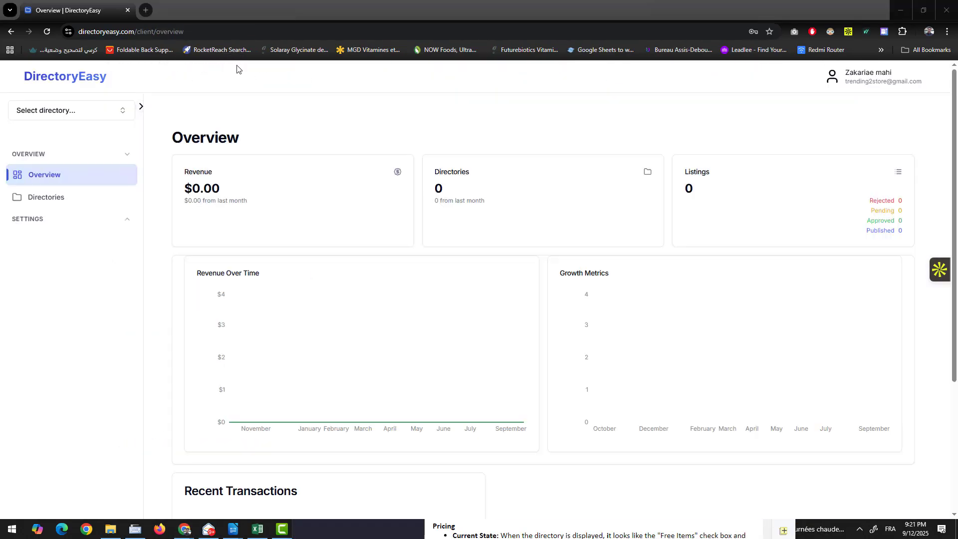
- Create a first directory in English and continue with the Business Directory type
left_click(46, 196)
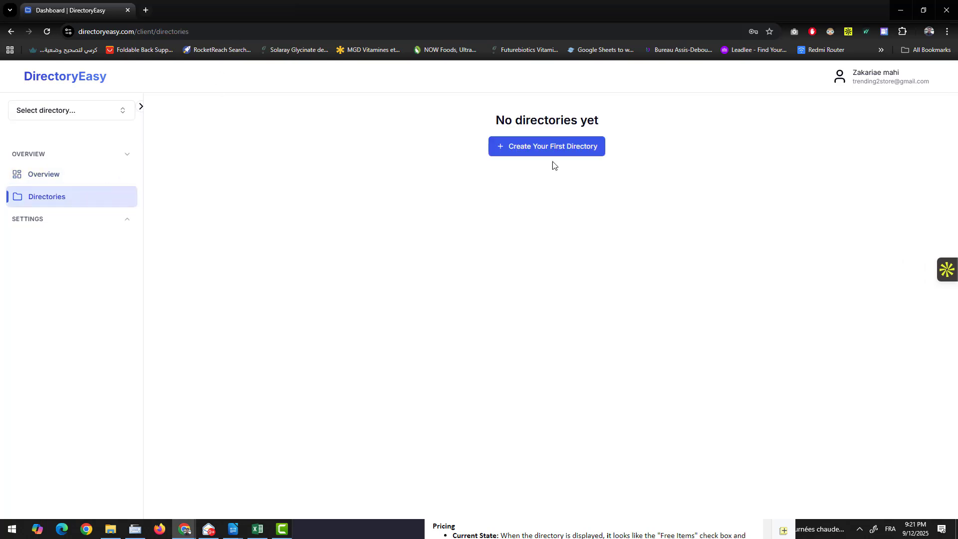
left_click(545, 146)
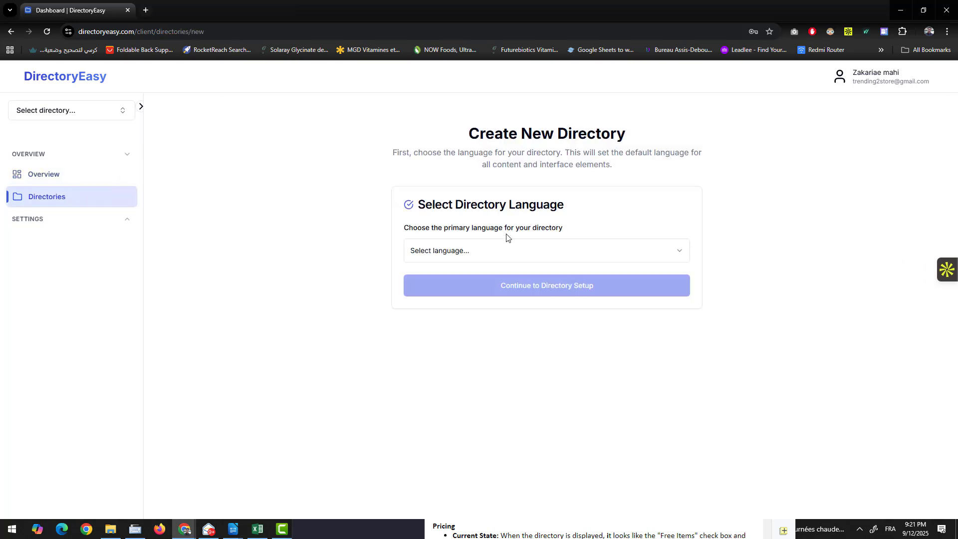
left_click(545, 251)
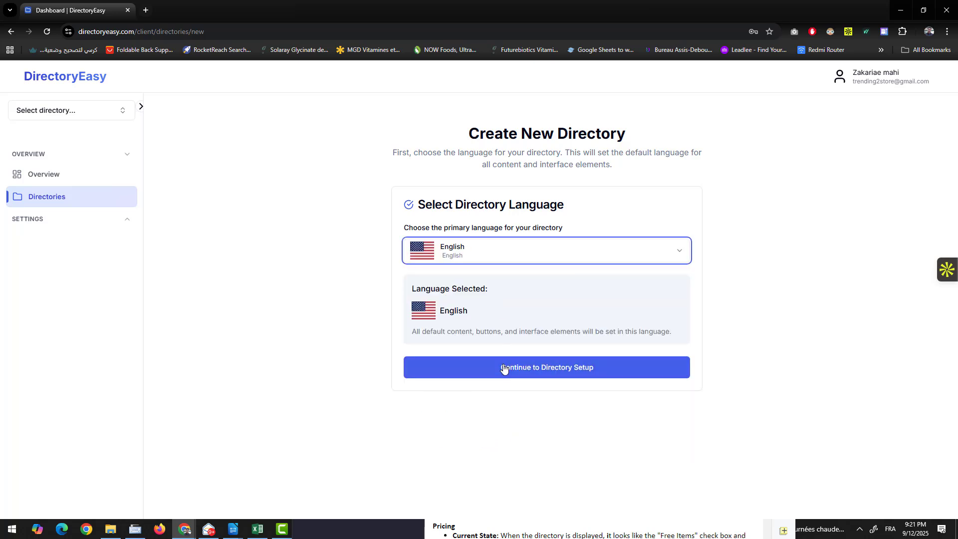
left_click(545, 367)
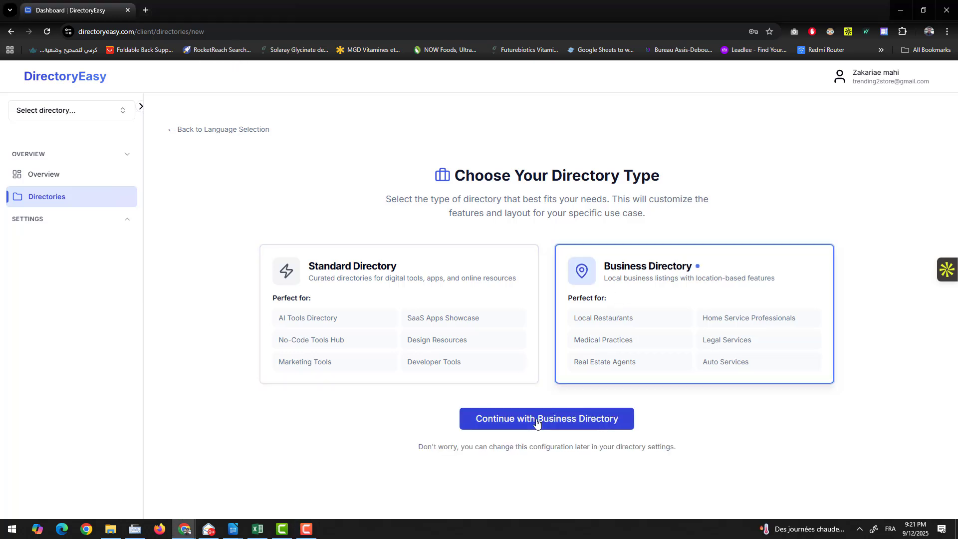
left_click(545, 418)
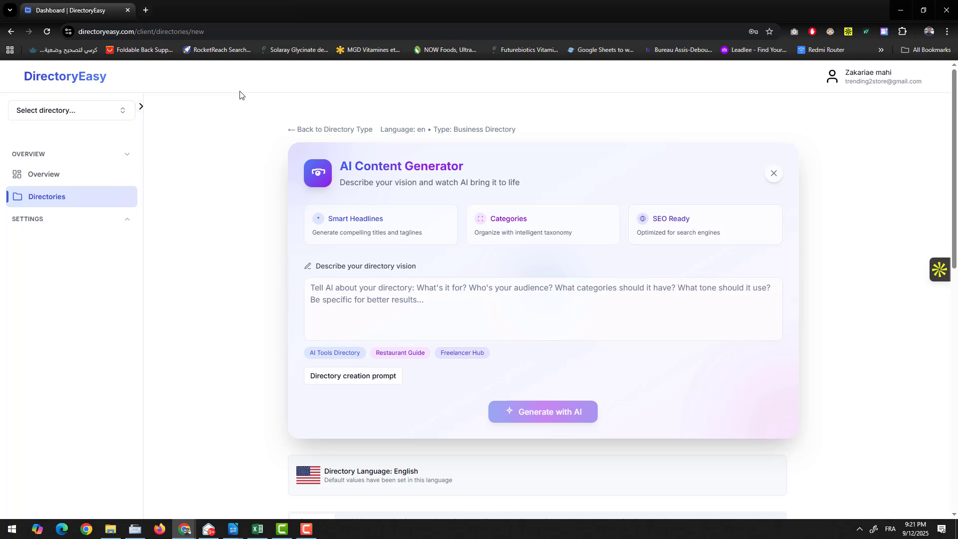
- Describe the directory as 'Golf clubs directory' and generate its content with AI
scroll("down", 3)
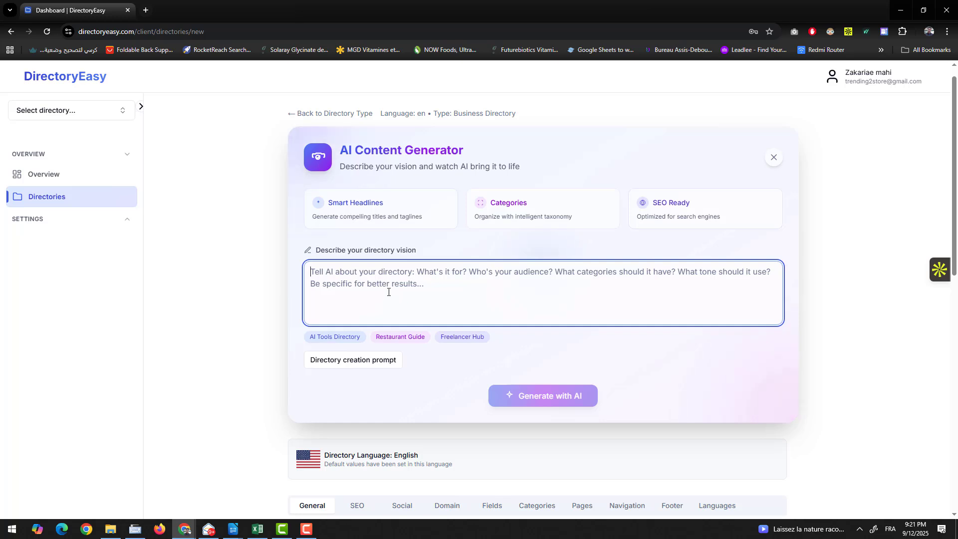
type("Golf clubs")
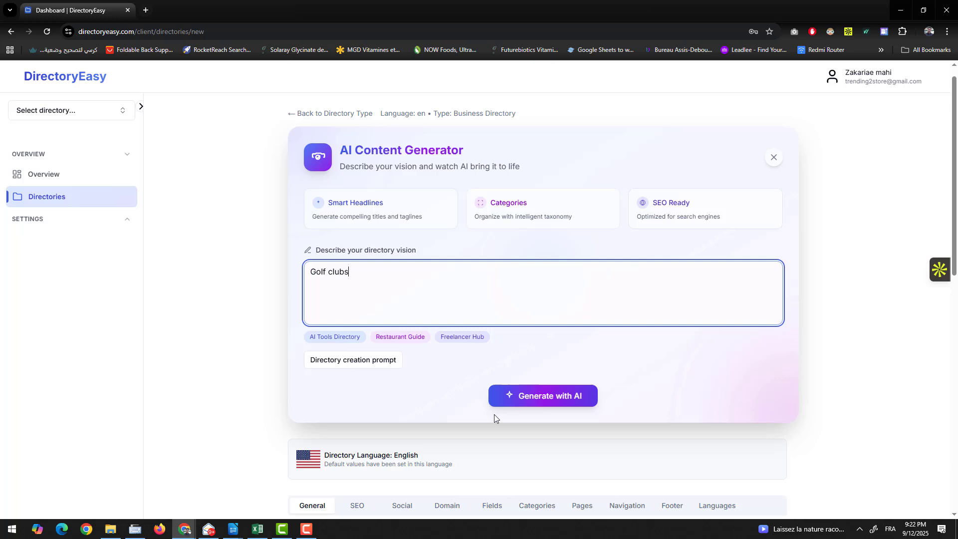
type("directory")
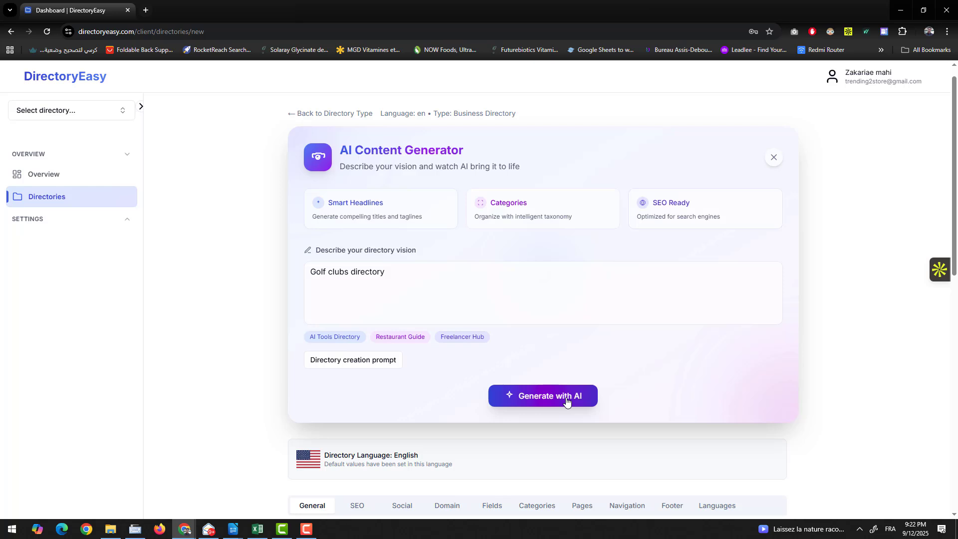
left_click(542, 395)
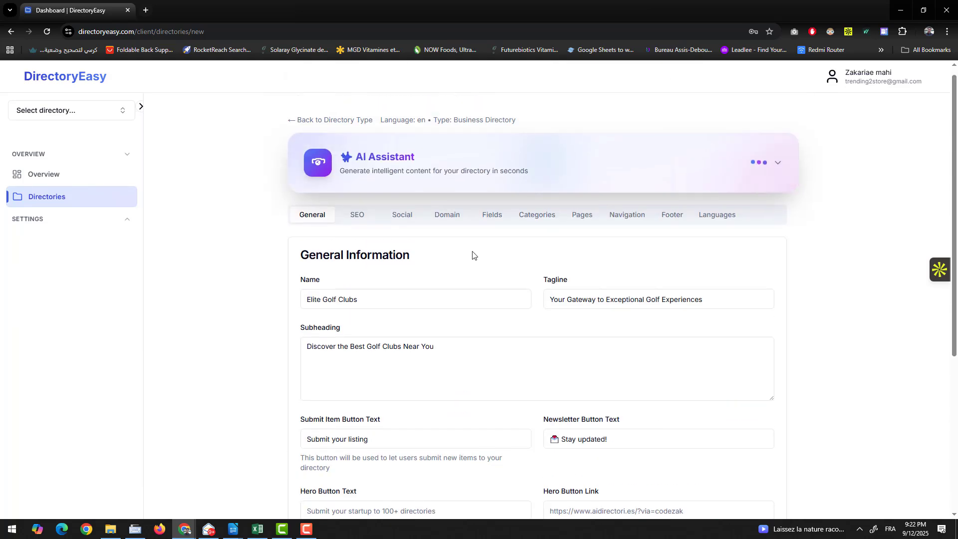
- Create Elite Golf Clubs, view its live site in light mode and listing submission form
scroll("down", 3)
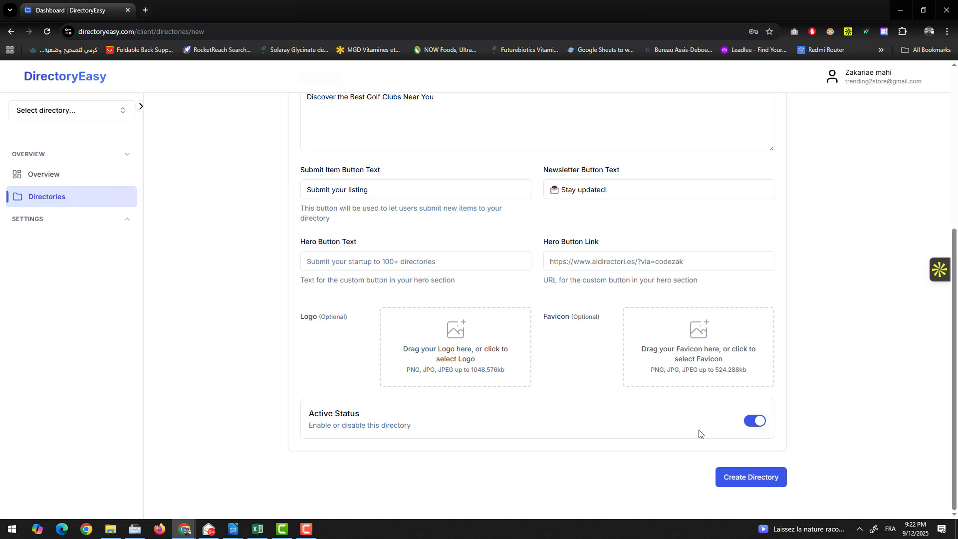
left_click(750, 477)
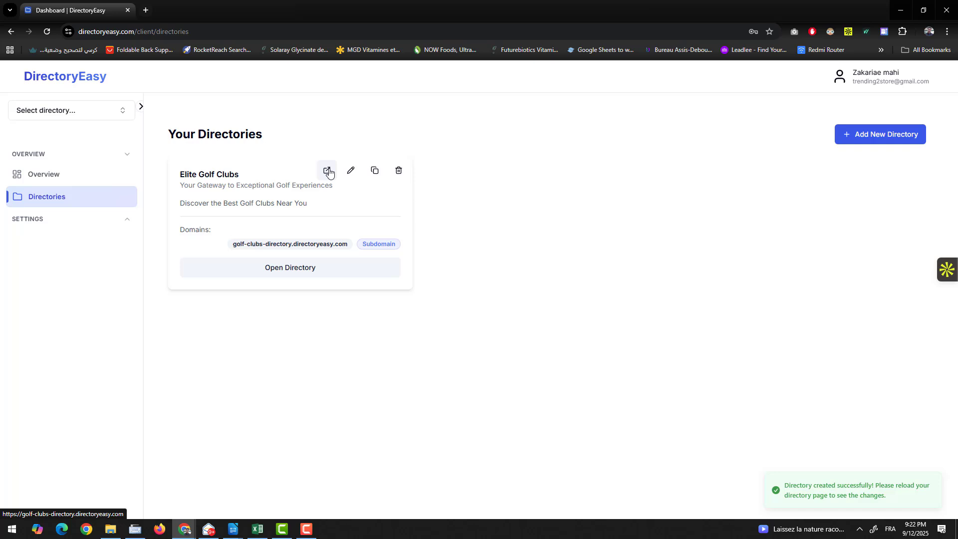
left_click(328, 171)
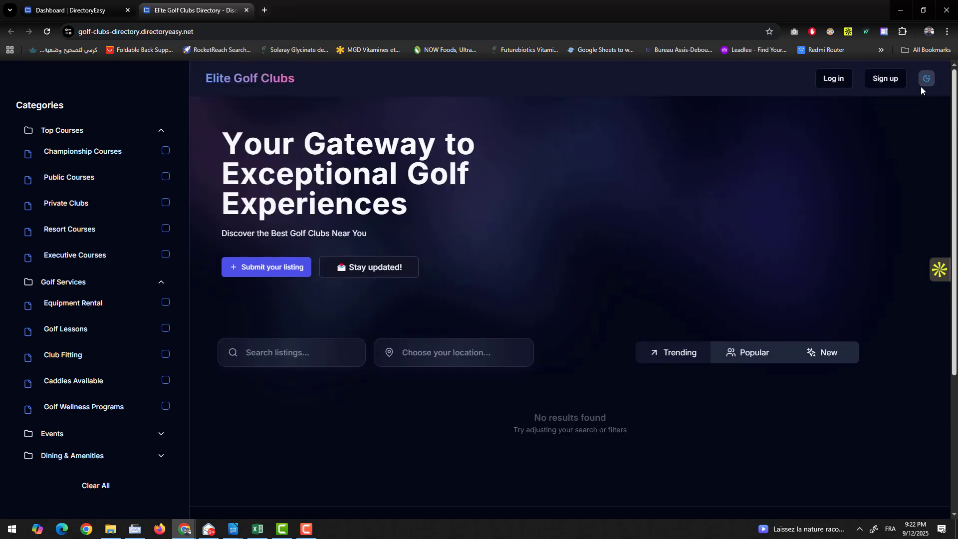
left_click(925, 78)
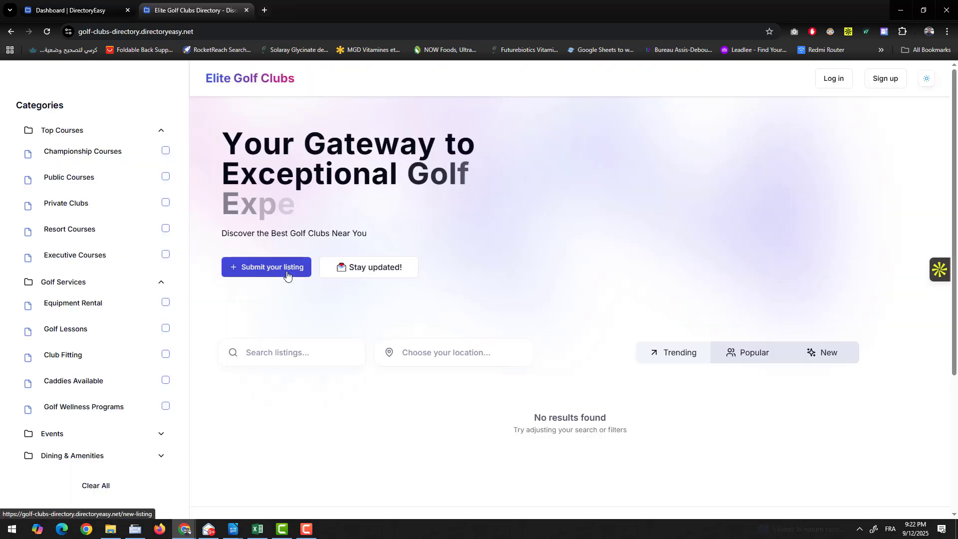
left_click(266, 267)
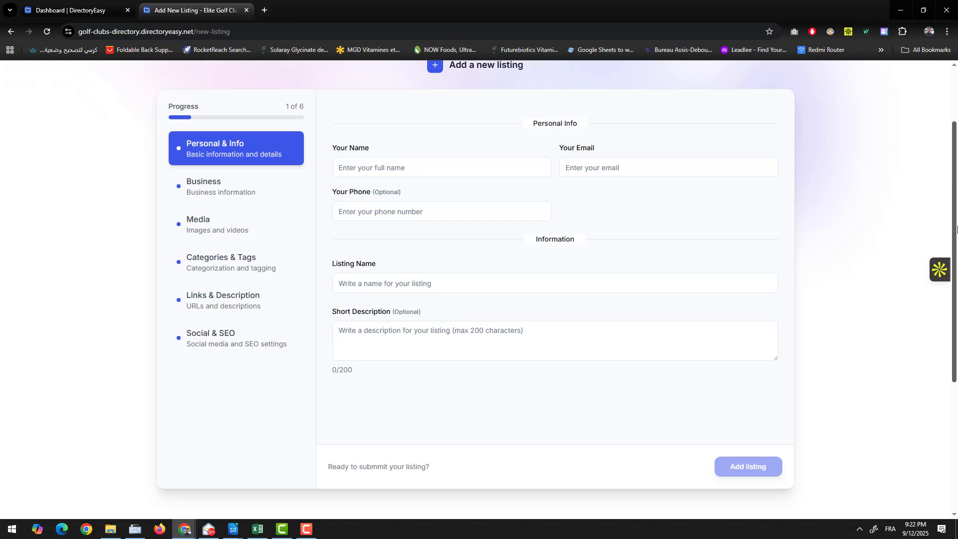
scroll("down", 3)
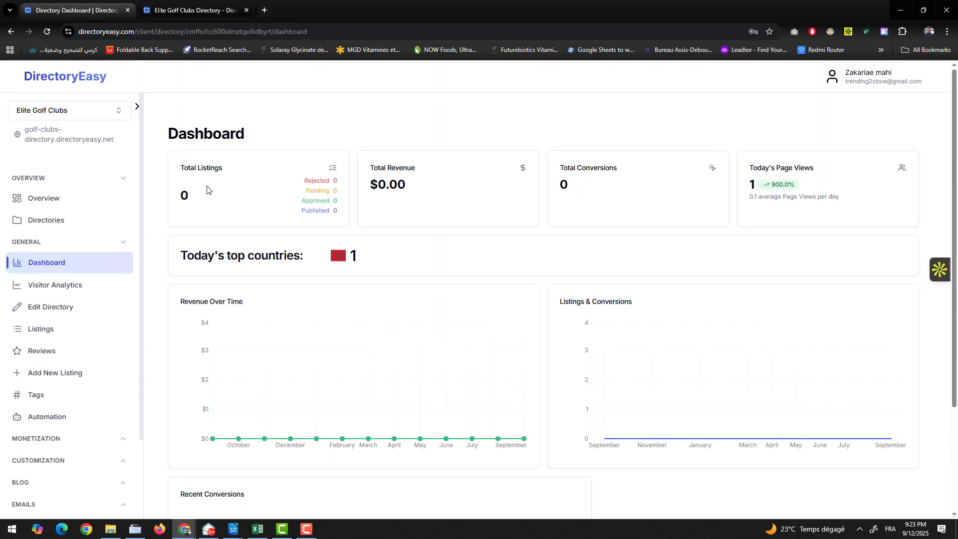
- View Visitor Analytics, then the Domain, Fields, Pages, Footer and Languages tabs, then Listings
scroll("down", 3)
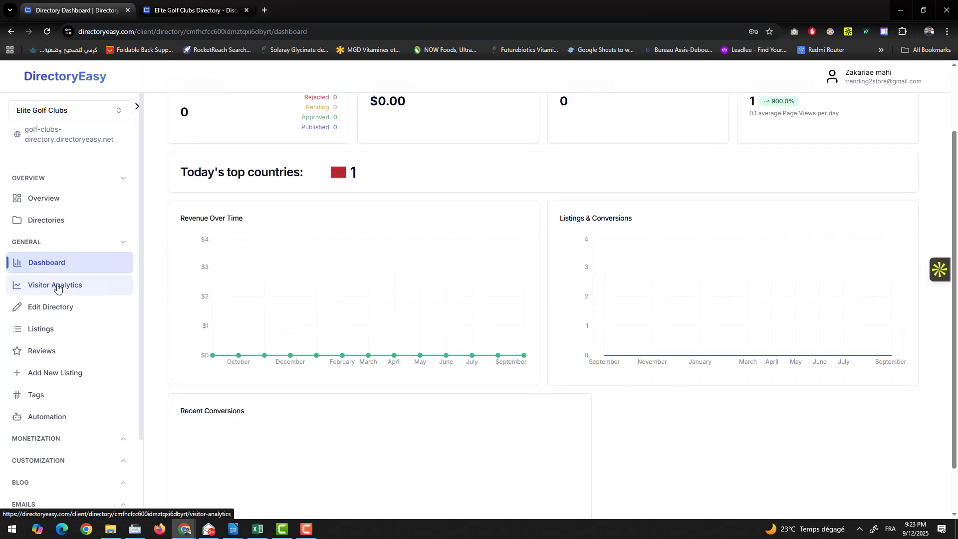
left_click(52, 307)
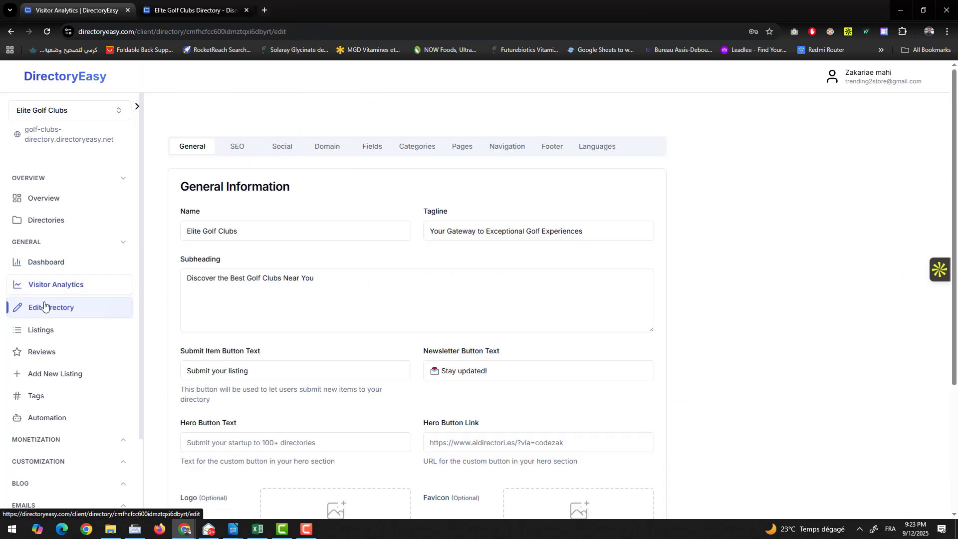
left_click(327, 146)
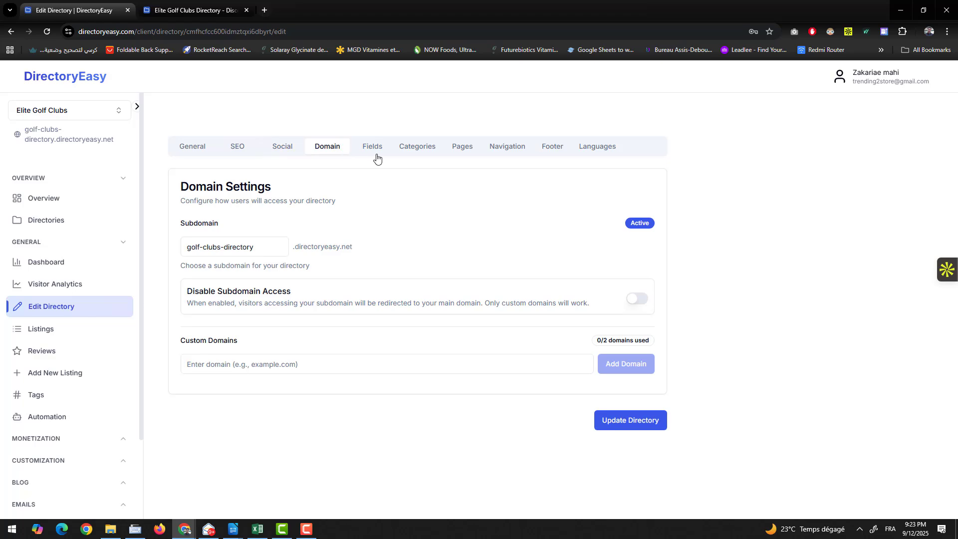
left_click(371, 147)
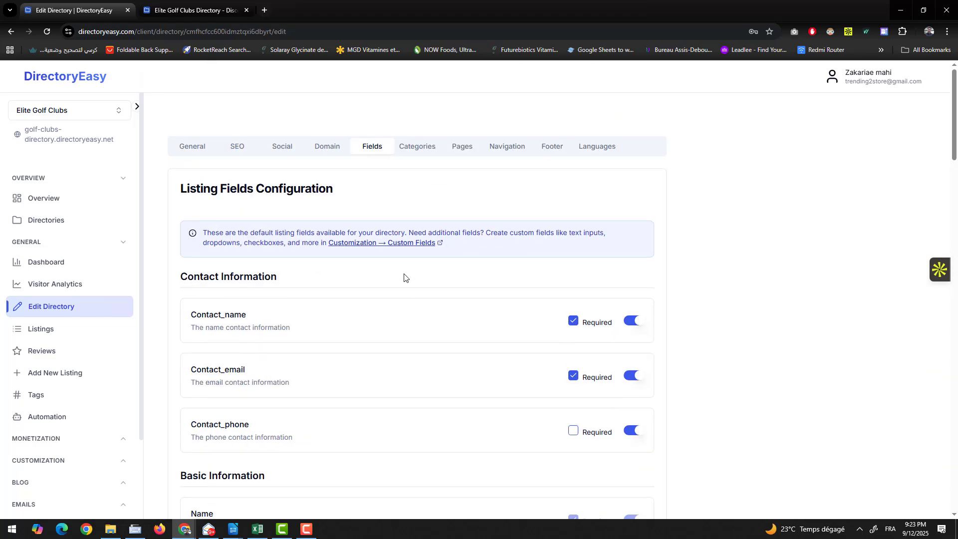
left_click(461, 147)
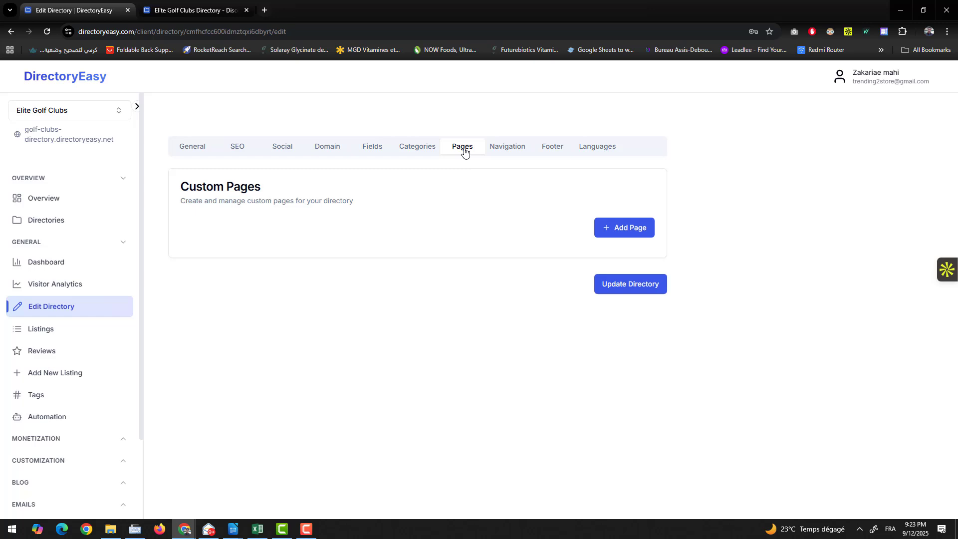
left_click(552, 146)
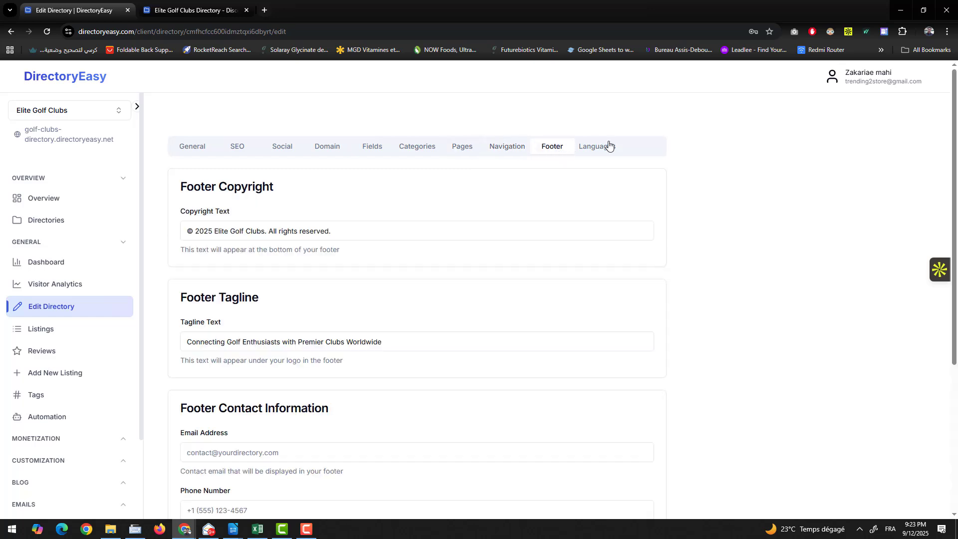
left_click(596, 147)
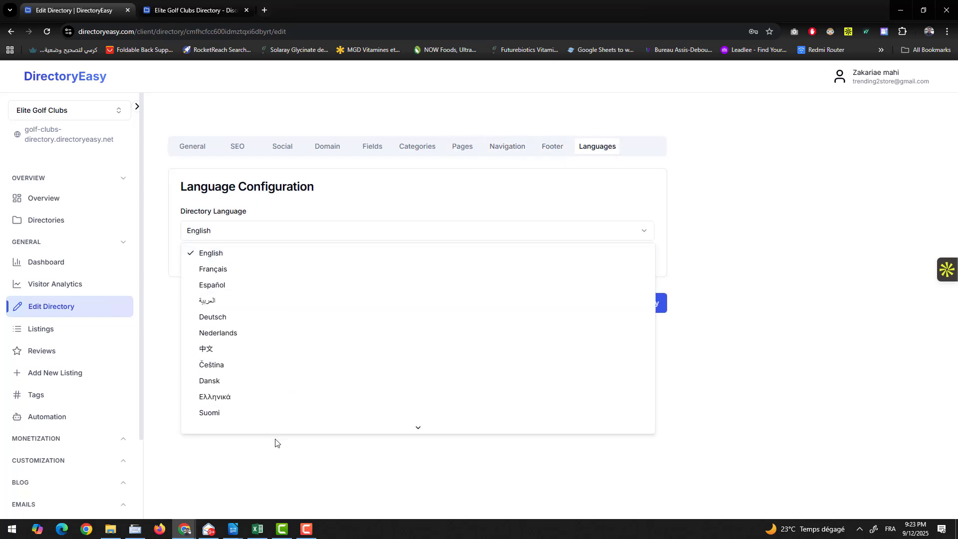
left_click(41, 328)
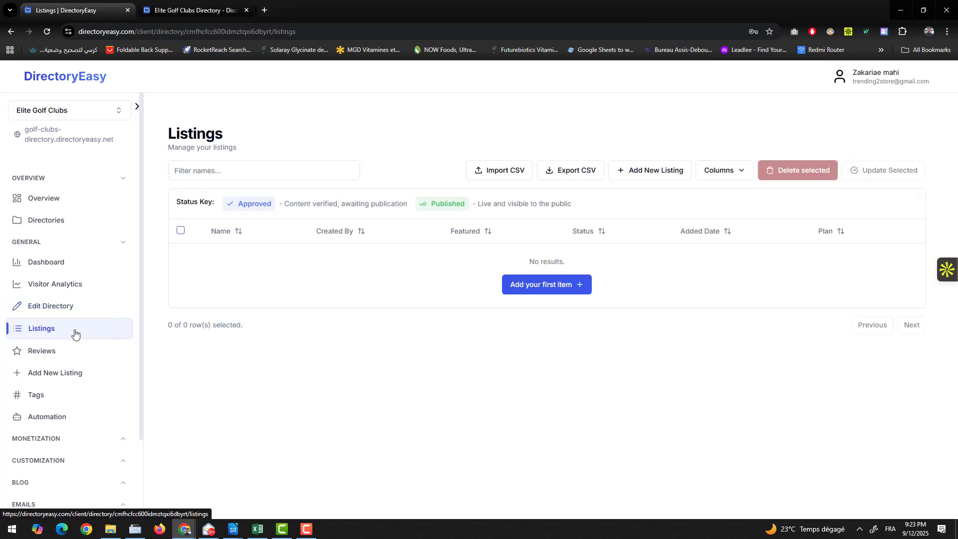
- Browse the directory's Reviews, Add Listing, Tags and Automation pages
left_click(42, 350)
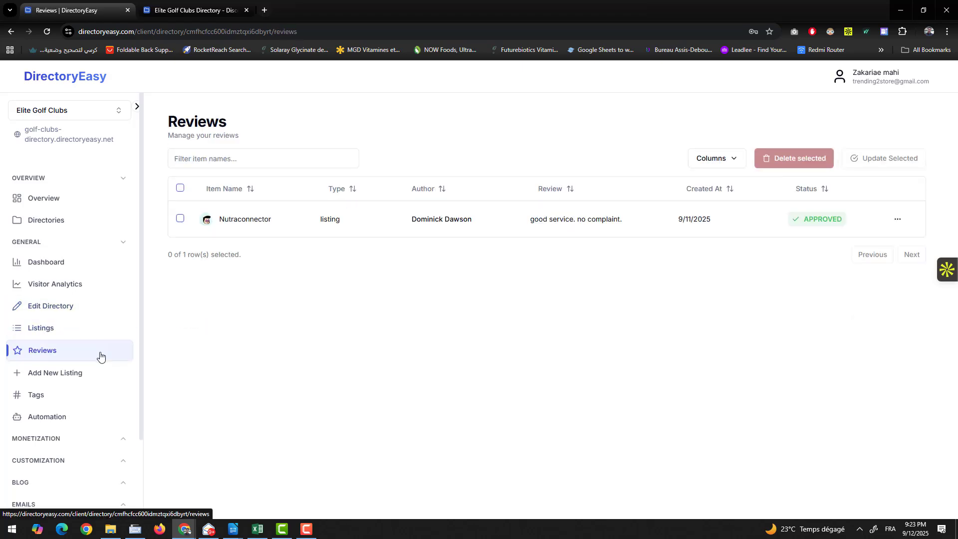
left_click(56, 372)
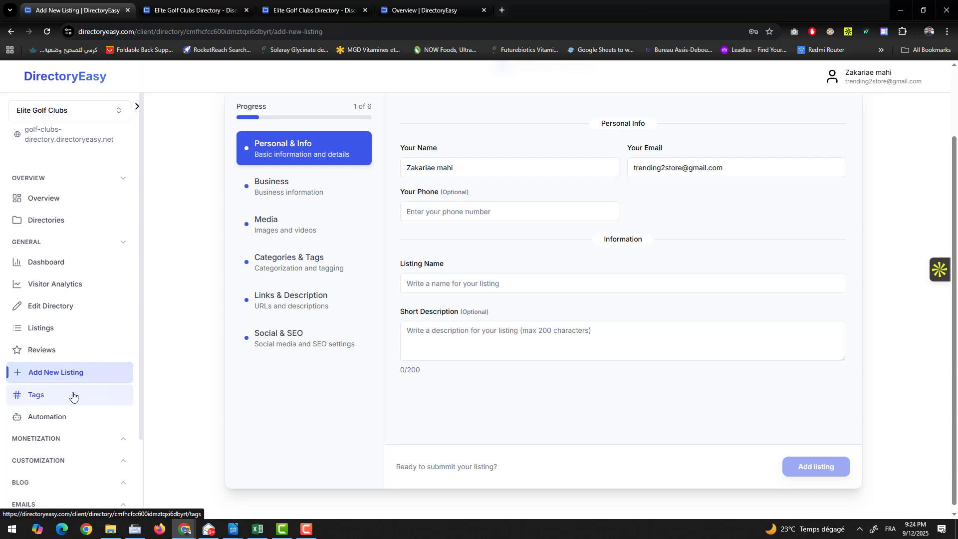
left_click(36, 394)
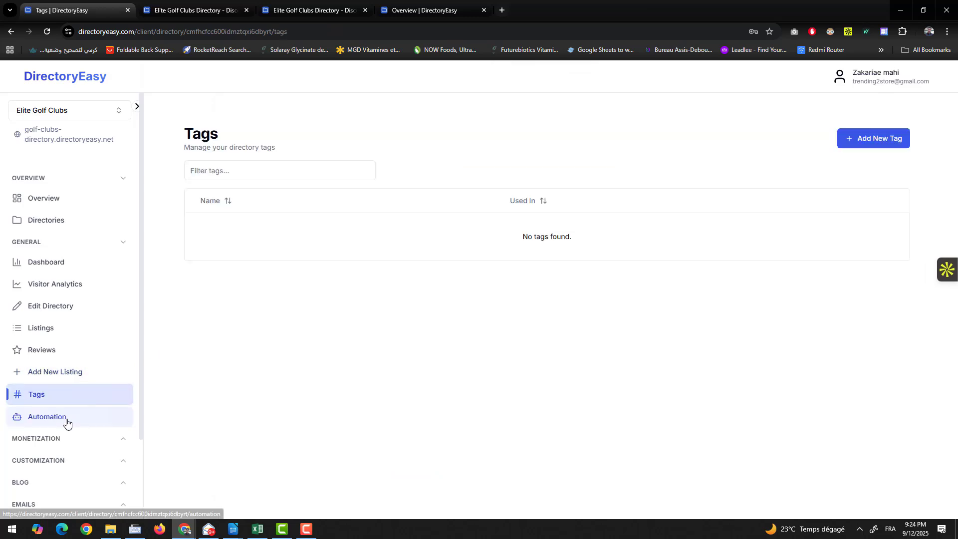
left_click(47, 416)
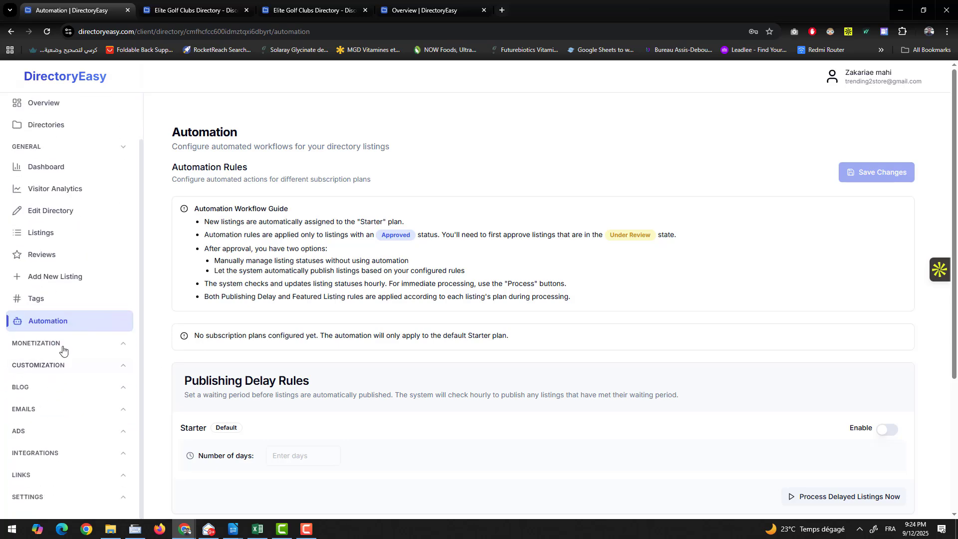
- Open Payment Methods and then Subscription Plans under Monetization
left_click(37, 342)
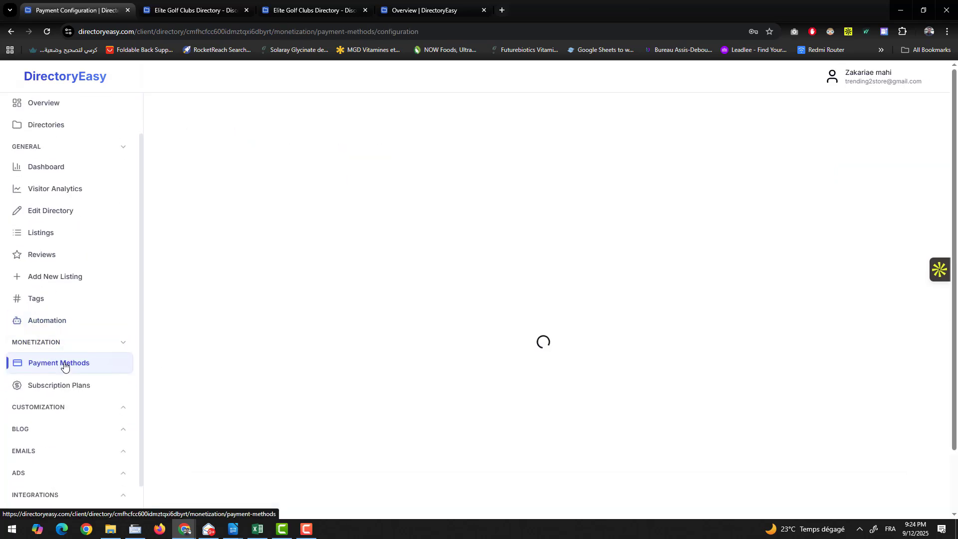
left_click(58, 362)
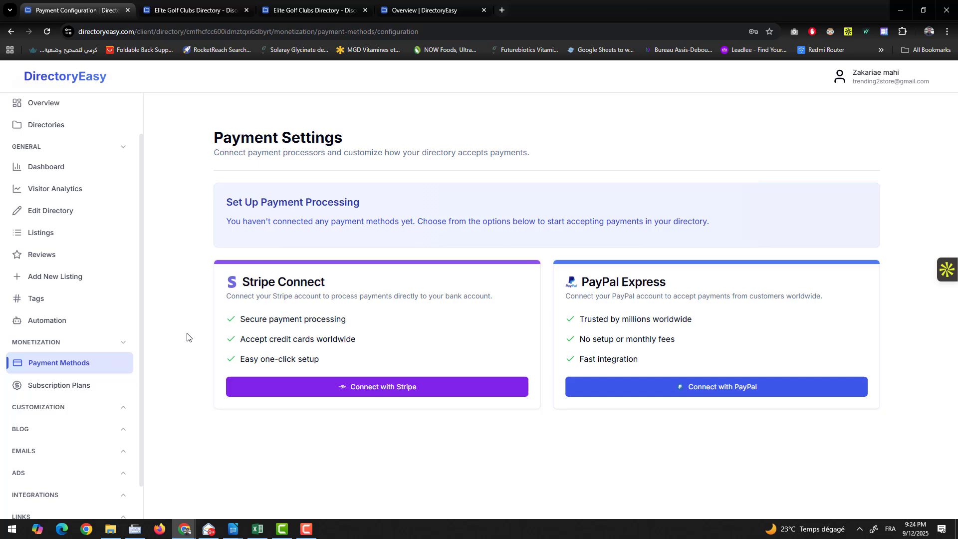
left_click(60, 384)
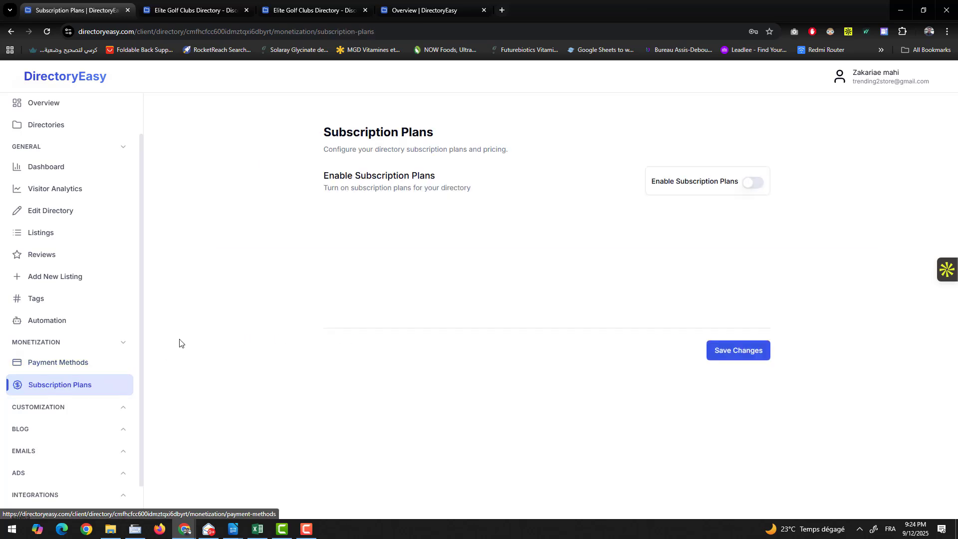
- Browse the Design page's Typography & Branding and Effects tabs
left_click(752, 182)
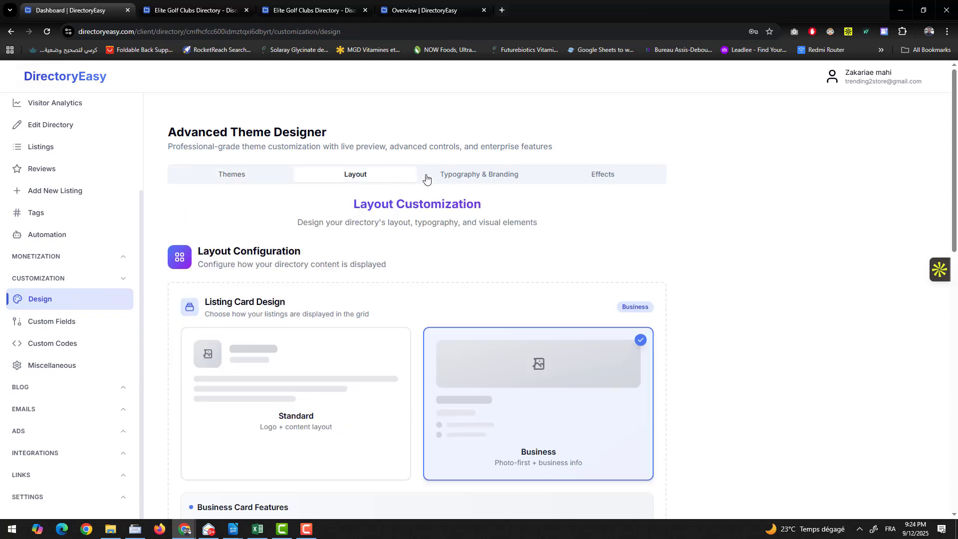
left_click(479, 174)
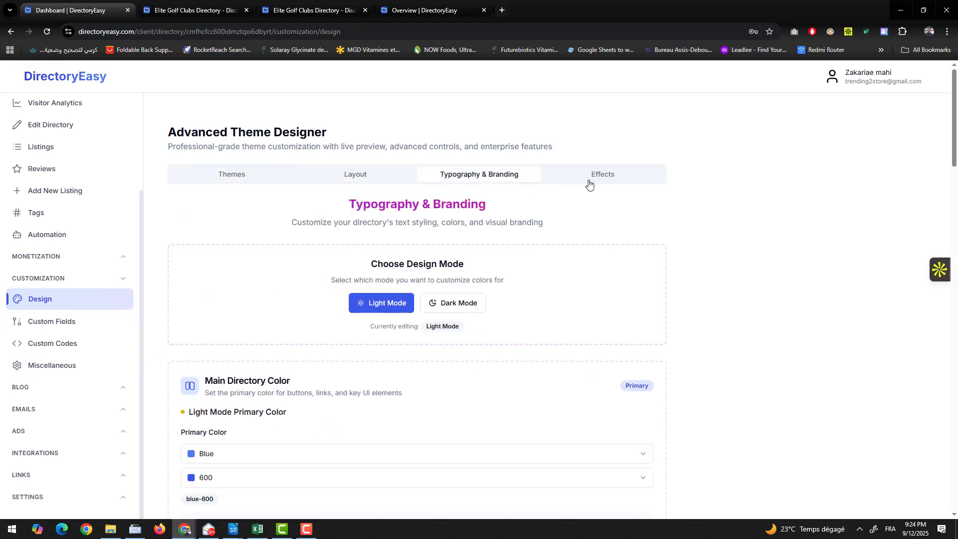
left_click(602, 174)
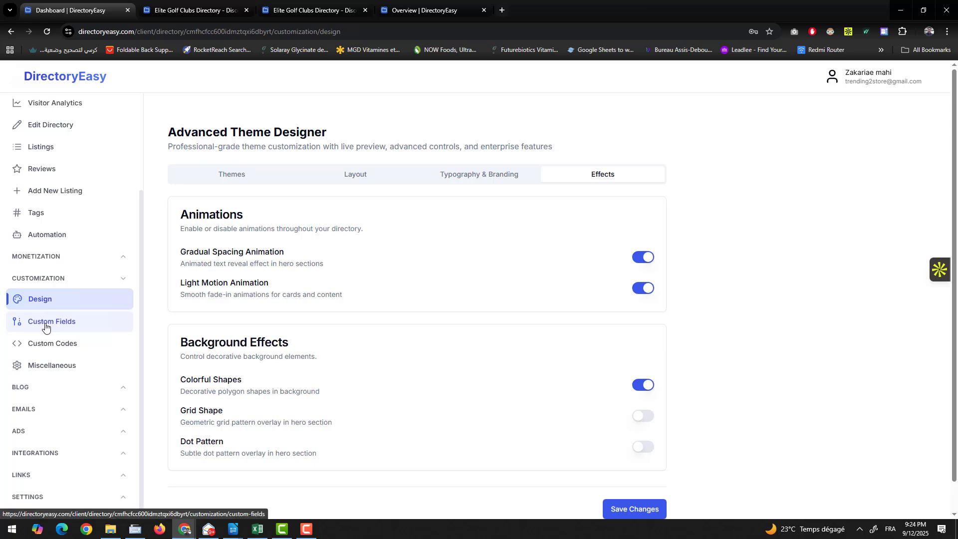
- View the Custom Fields page and the new field form's type options, then close it
left_click(51, 321)
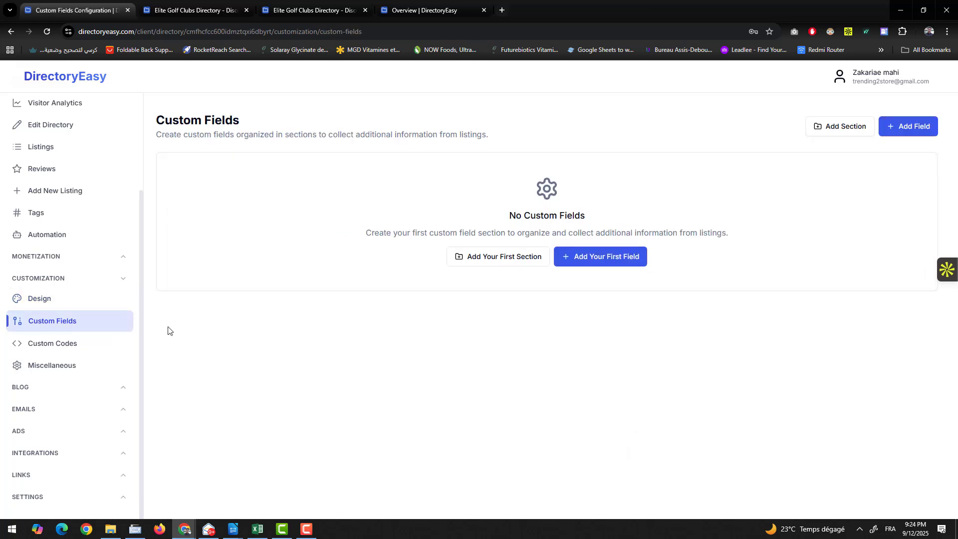
left_click(599, 256)
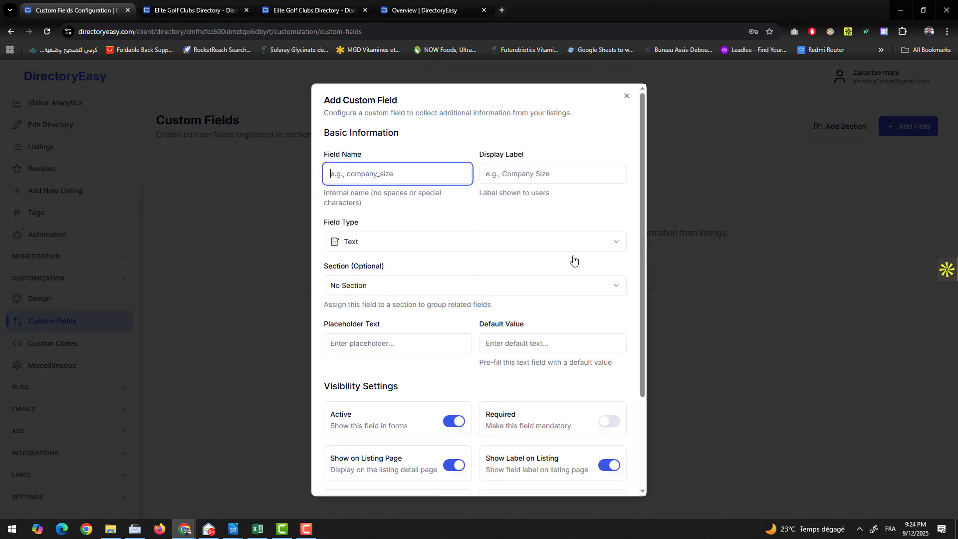
left_click(474, 240)
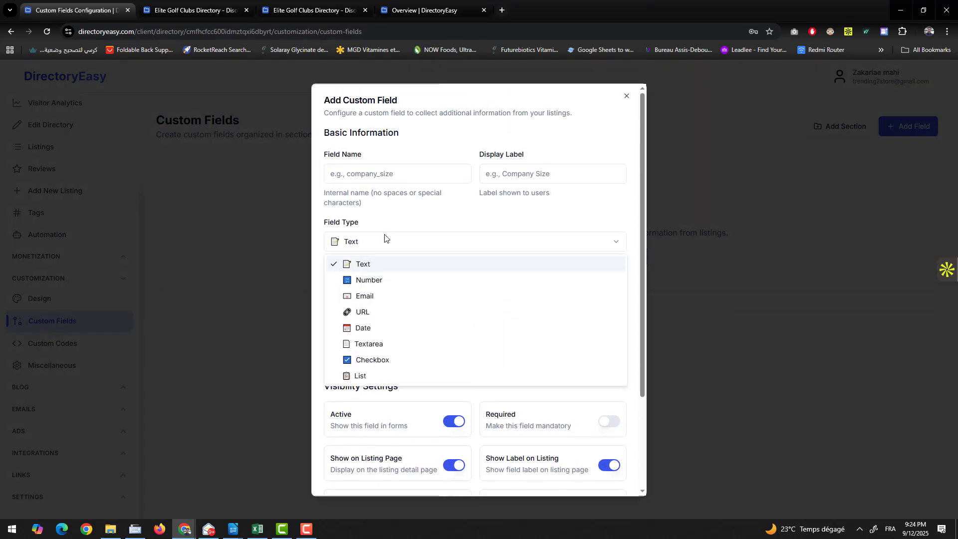
mouse_move(376, 307)
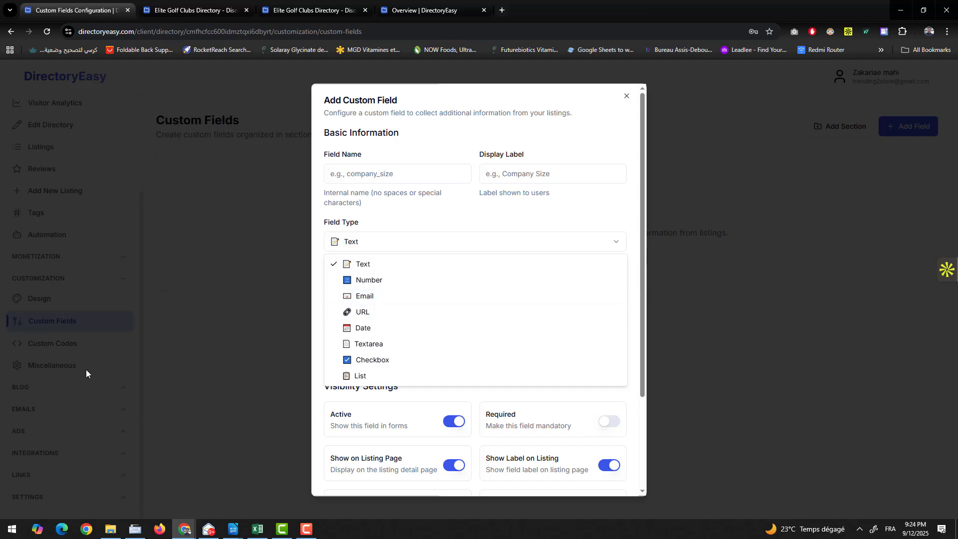
left_click(52, 343)
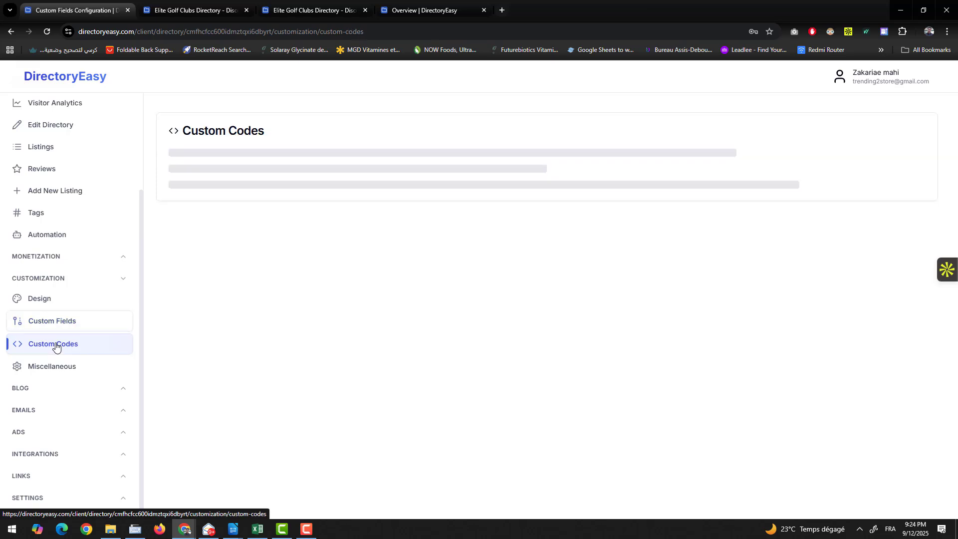
- View the empty Custom Codes page and the Miscellaneous listings settings
left_click(53, 343)
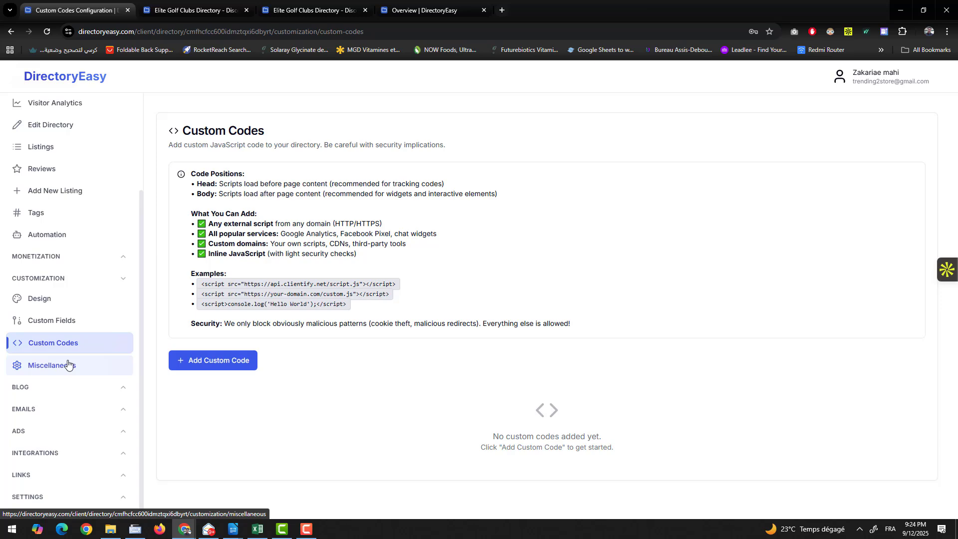
left_click(52, 365)
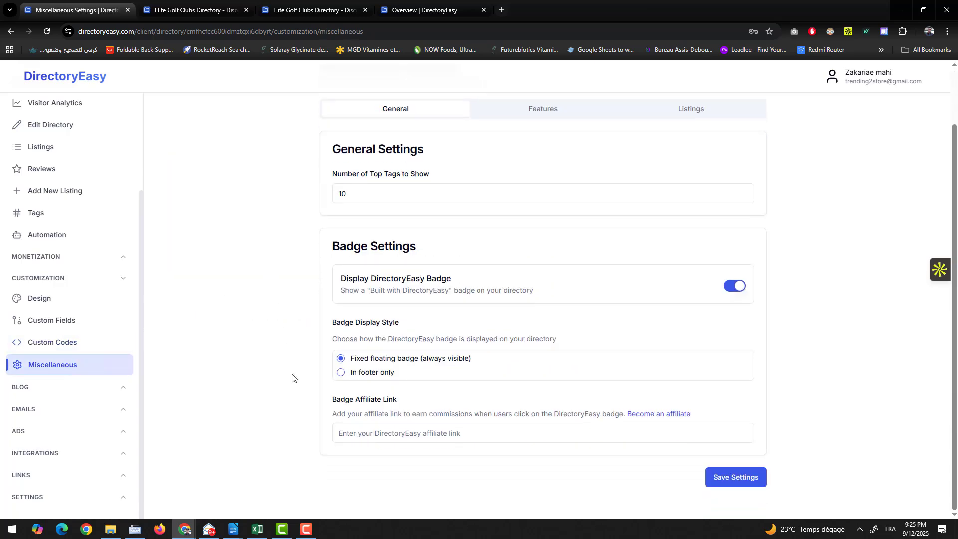
left_click(689, 109)
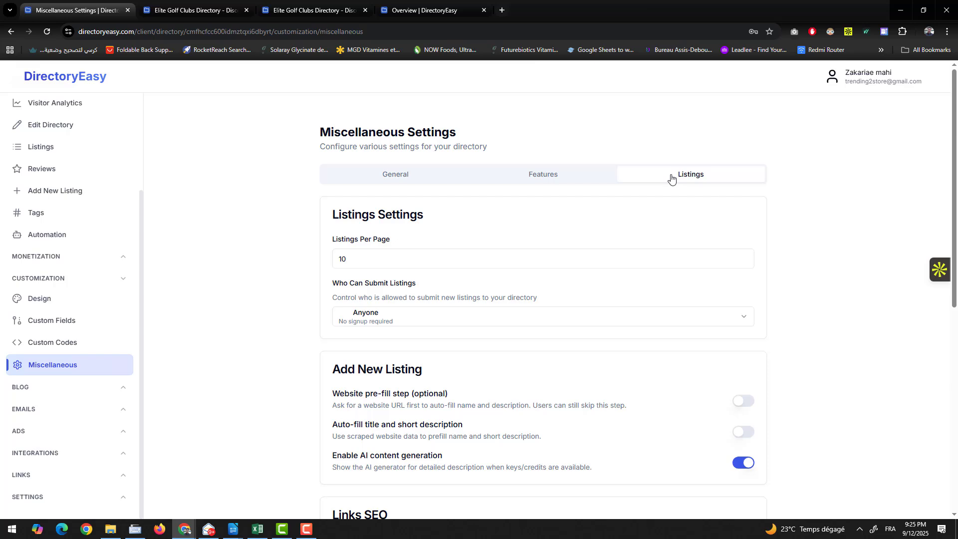
scroll("down", 3)
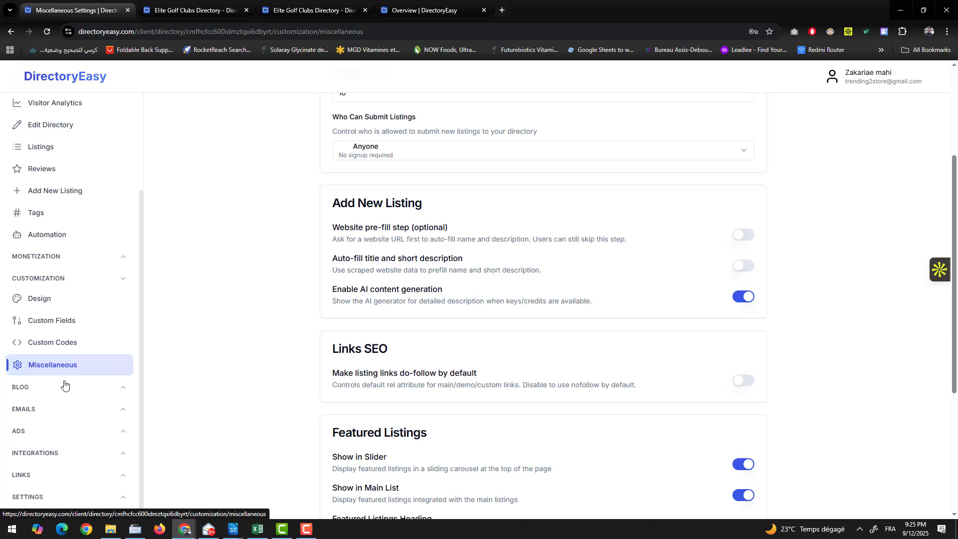
- Expand the Blog and Emails sidebar sections and go to Ad Spots
left_click(20, 386)
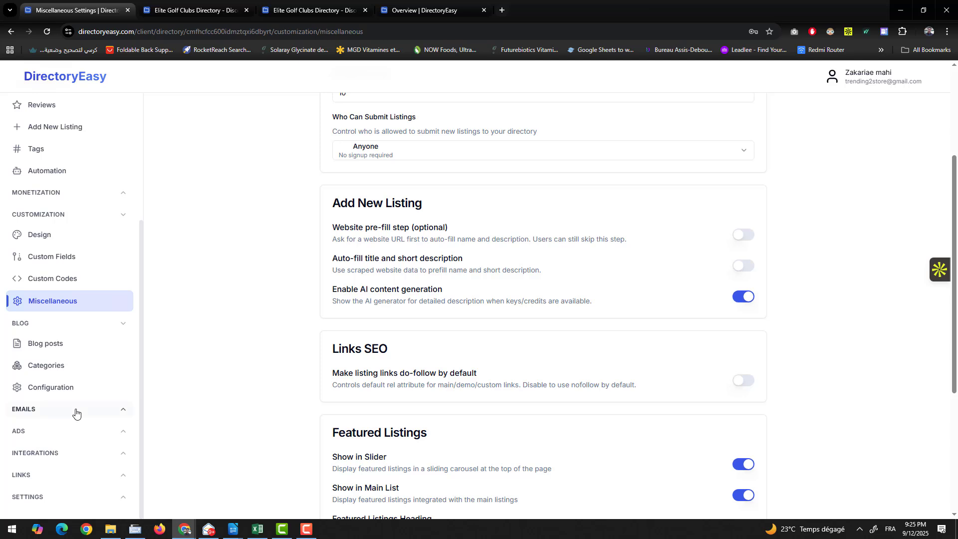
left_click(51, 409)
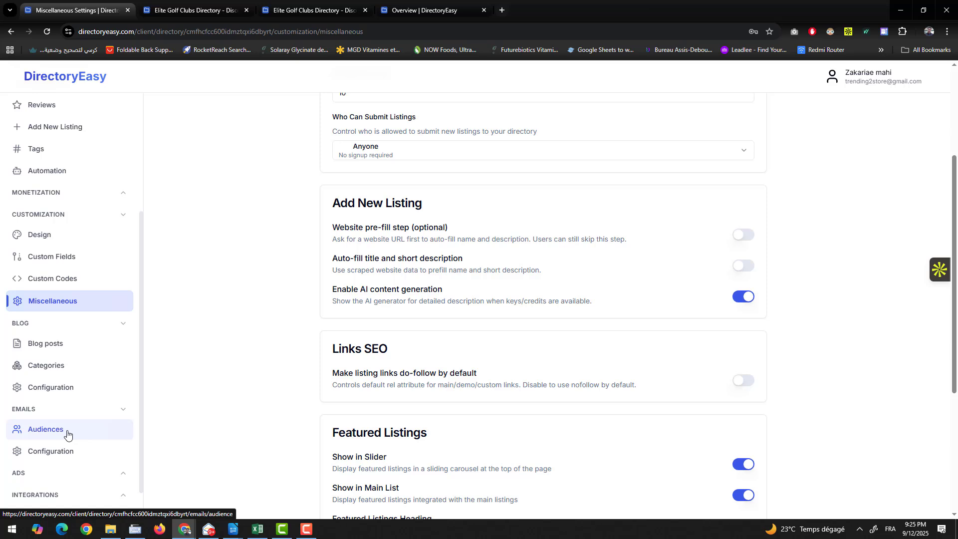
left_click(44, 408)
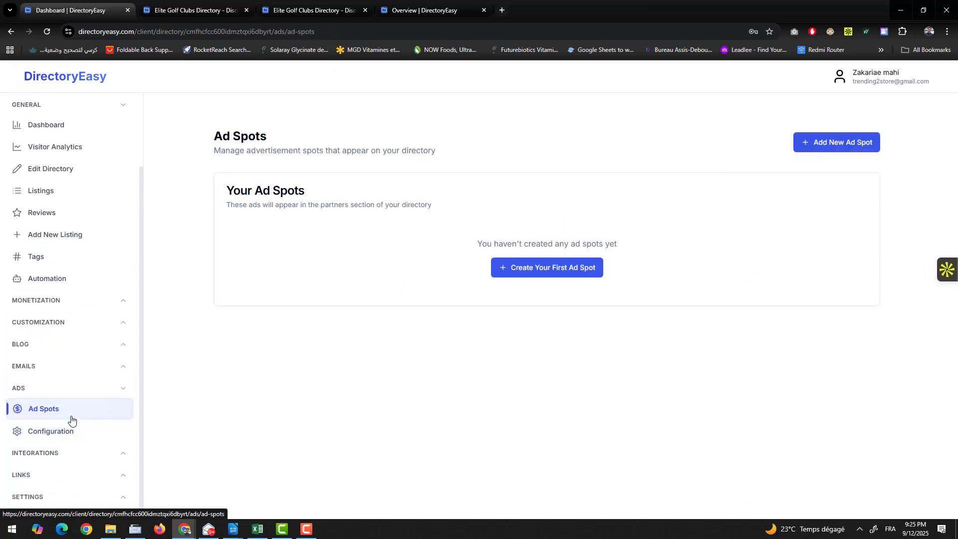
- View the Ads Configuration settings and the AI integration providers
left_click(52, 430)
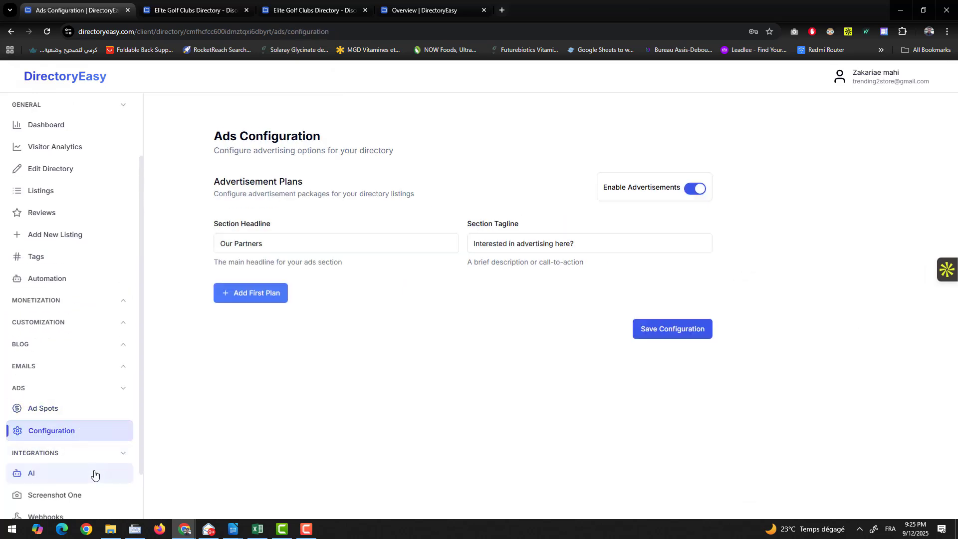
left_click(31, 473)
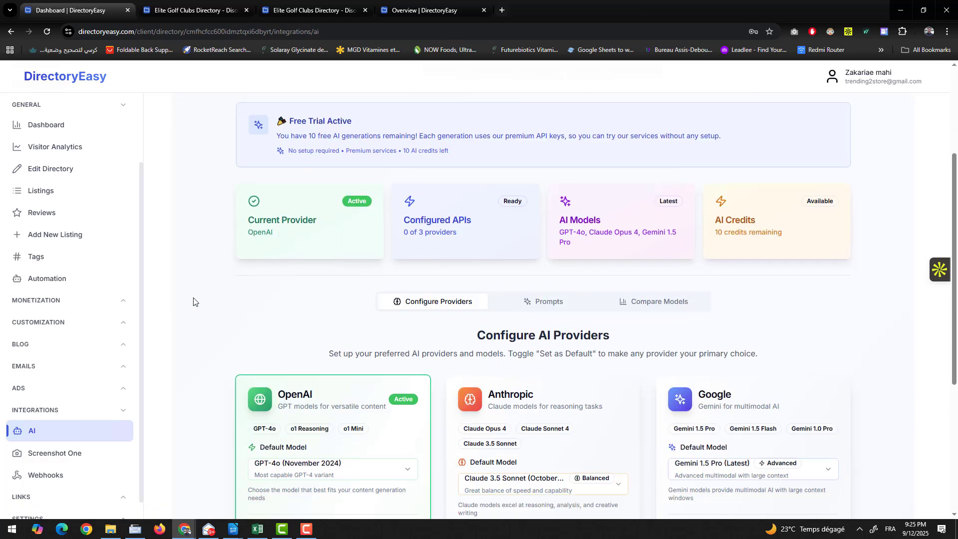
scroll("down", 3)
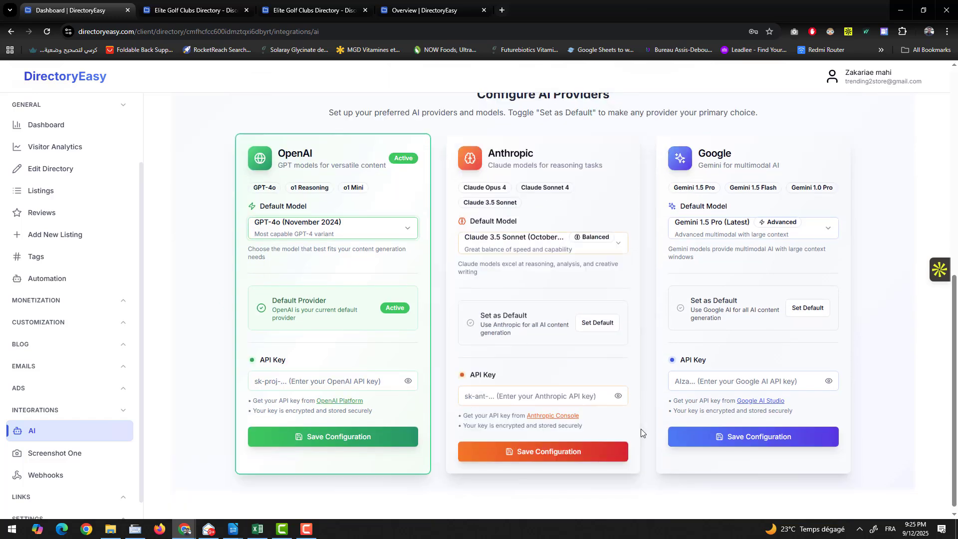
- Browse the Screenshot One integration page, then go to Webhooks
left_click(55, 453)
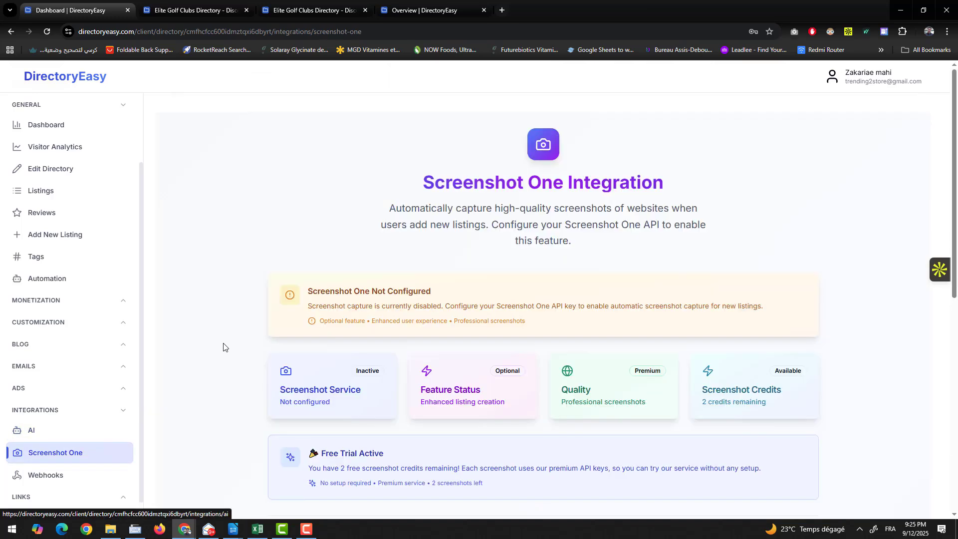
scroll("down", 3)
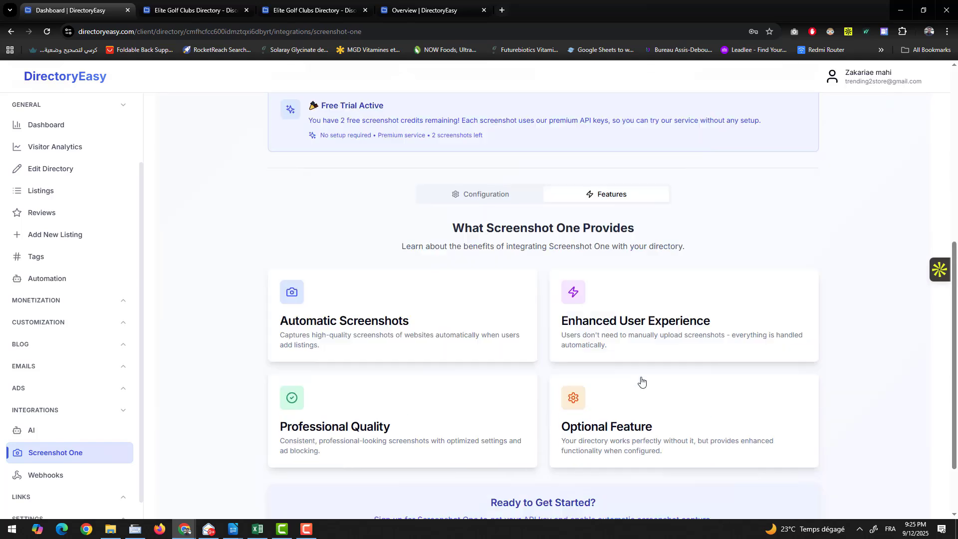
scroll("down", 3)
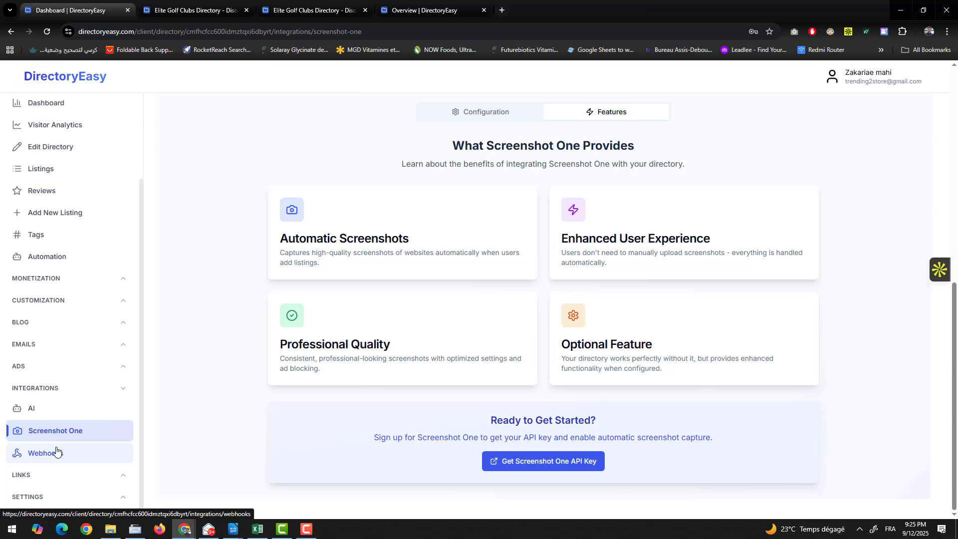
left_click(46, 452)
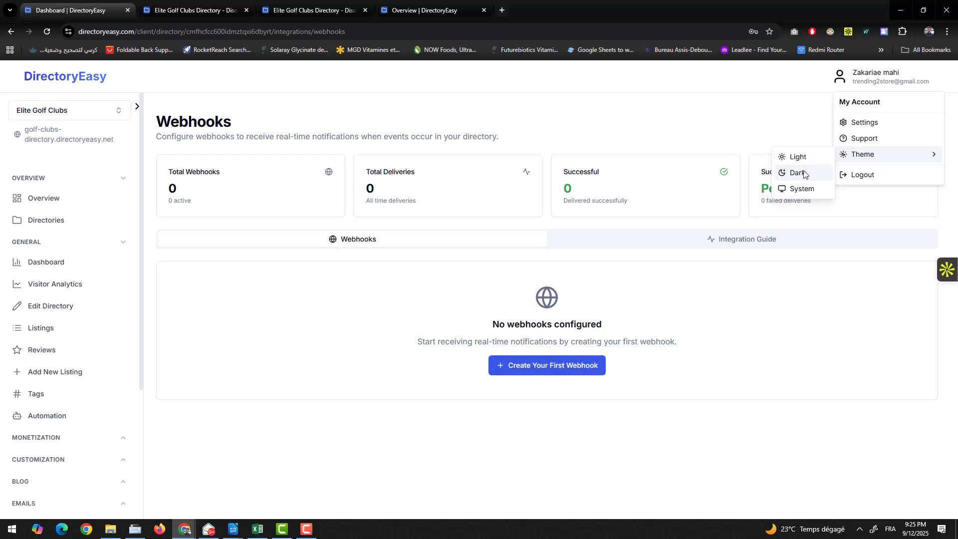
- Set the dashboard theme to Dark from the account menu
left_click(800, 172)
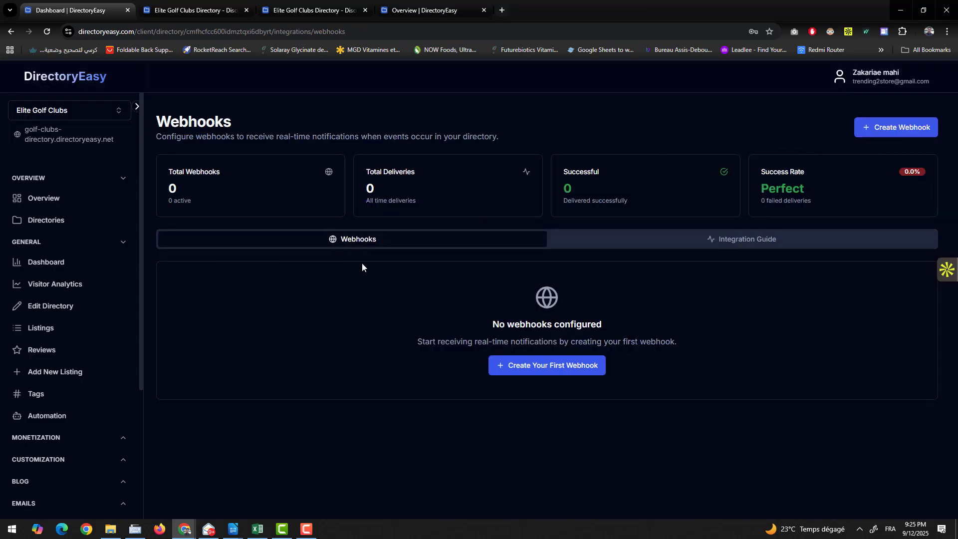
mouse_move(54, 284)
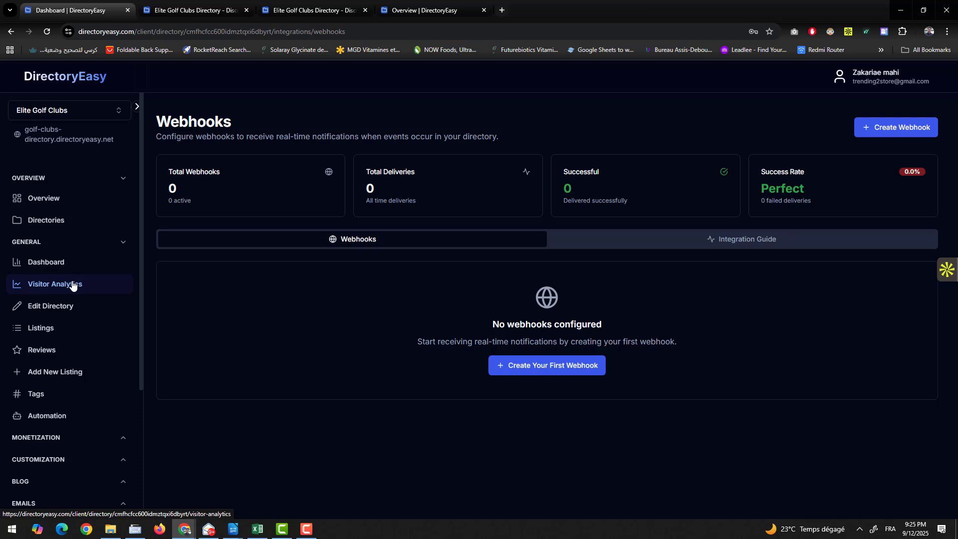
mouse_move(239, 50)
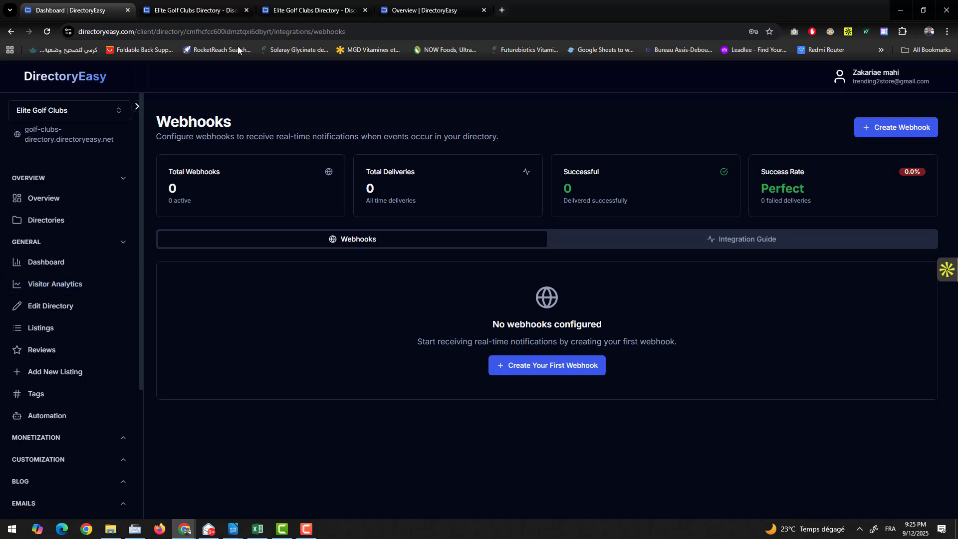